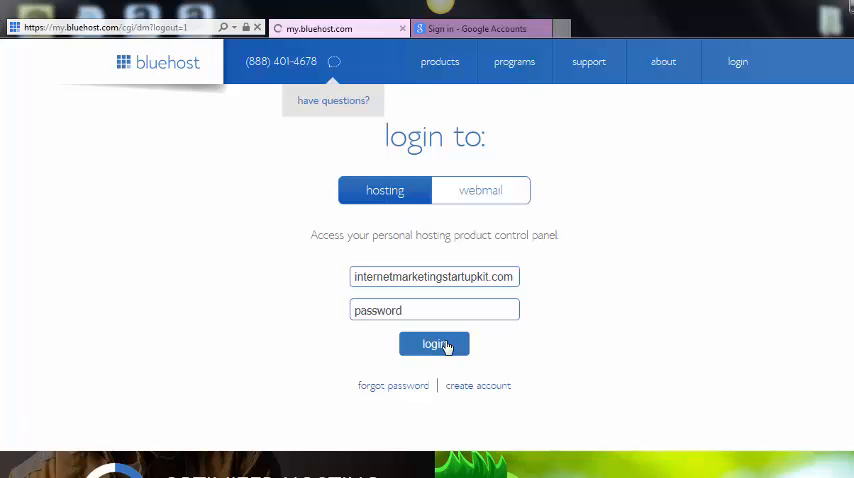
# Log in to the hosting account, retrying once after the first attempt fails
pyautogui.click(434, 344)
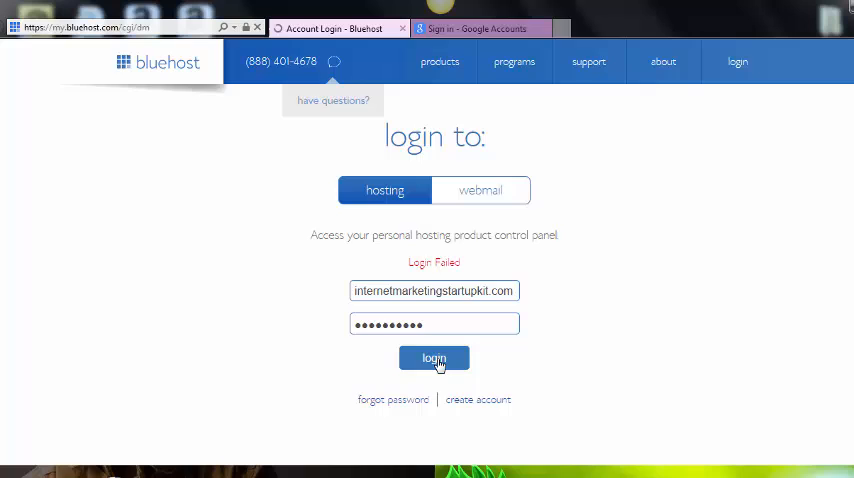
pyautogui.click(434, 358)
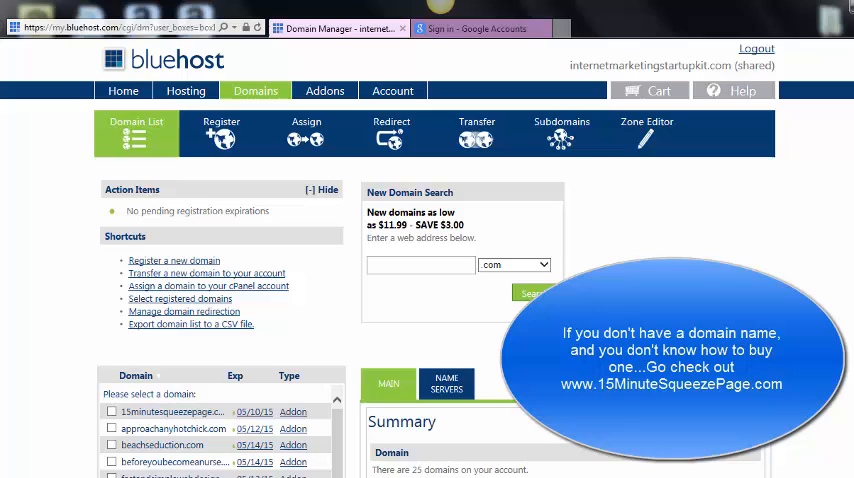
# Submit infoproductsuccesskit.com as an addon domain with a new infoproductsuccesskit directory and subdomain
pyautogui.scroll(-3)
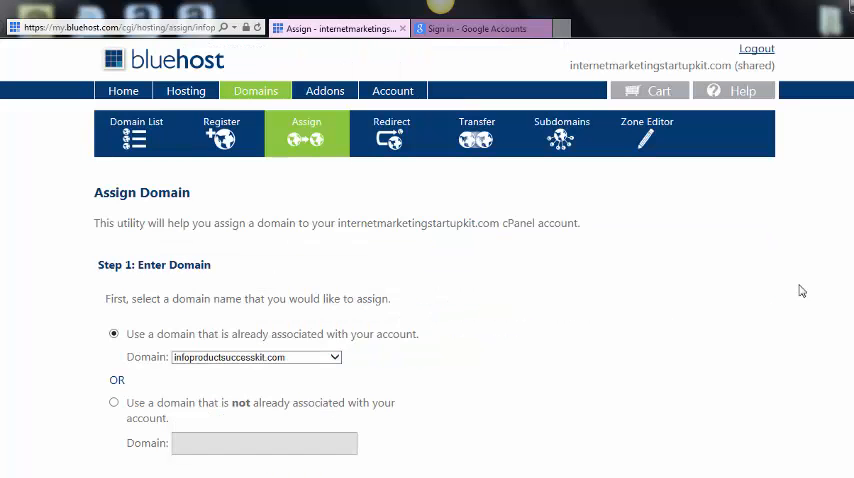
pyautogui.scroll(-3)
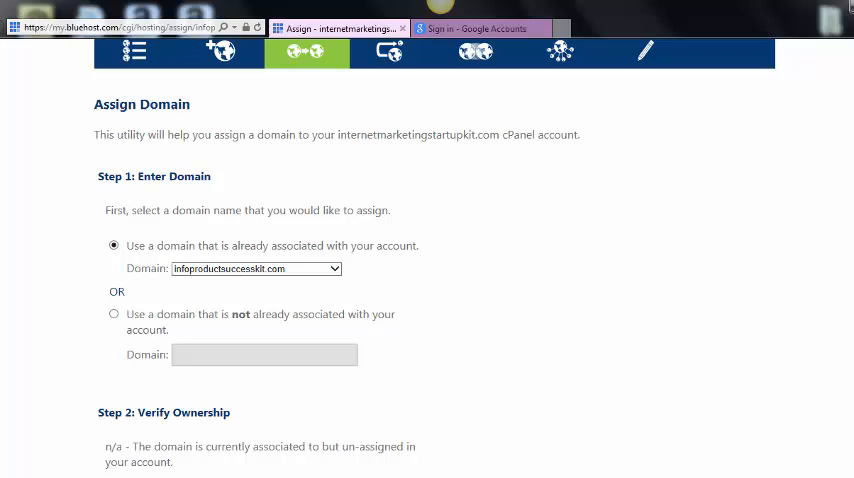
pyautogui.scroll(-3)
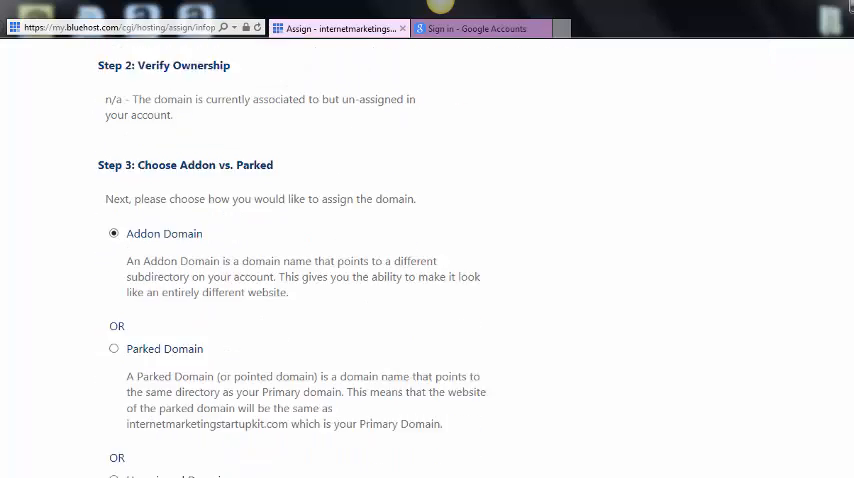
pyautogui.scroll(-3)
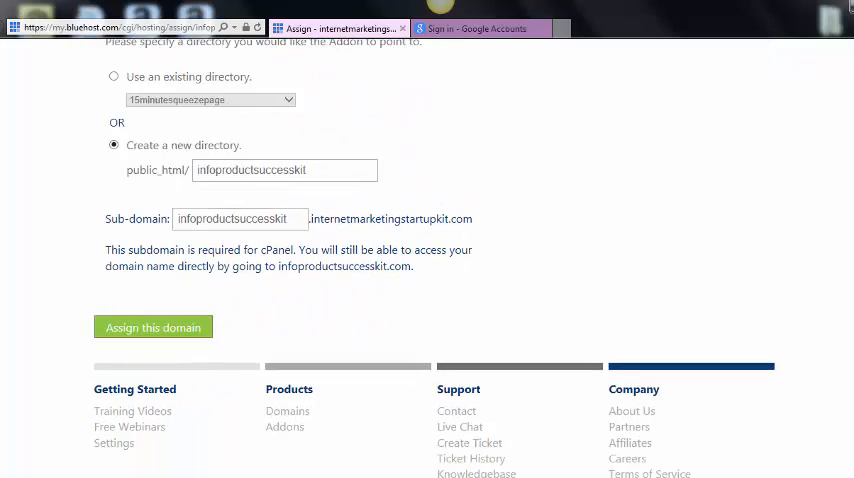
pyautogui.moveTo(152, 328)
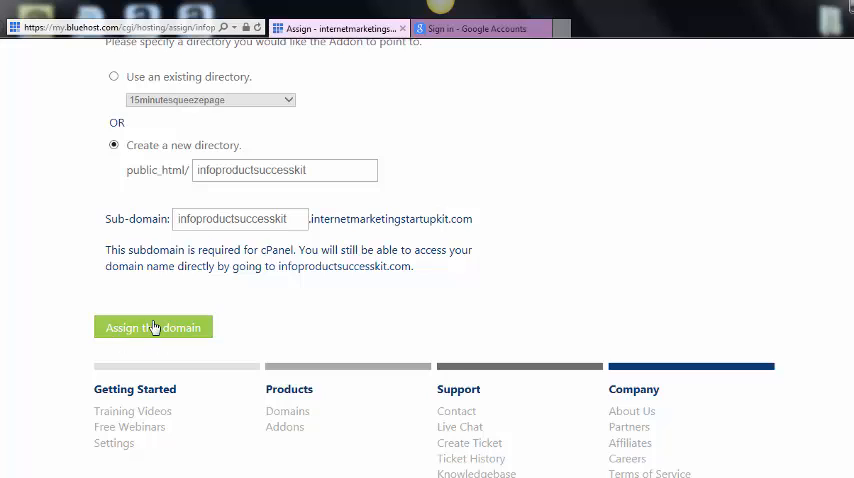
pyautogui.click(152, 328)
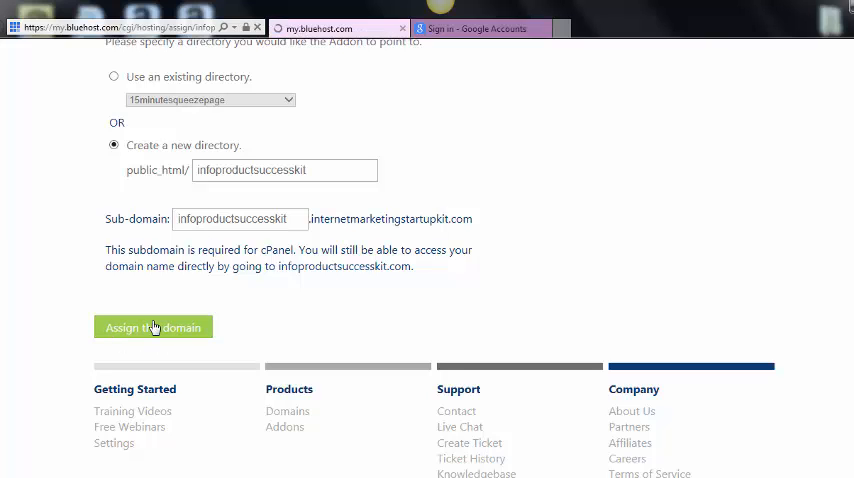
# Resubmit the infoproductsuccesskit.com assignment so the domain manager reports it as processing
pyautogui.click(152, 328)
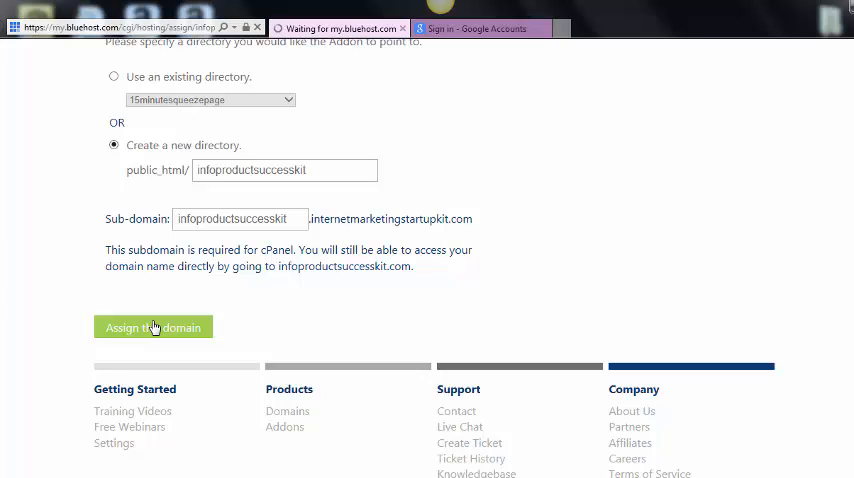
pyautogui.moveTo(310, 306)
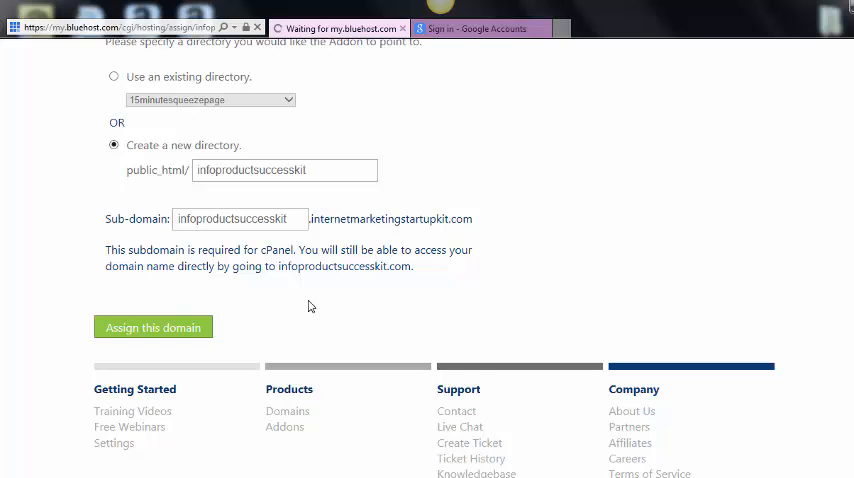
pyautogui.scroll(3)
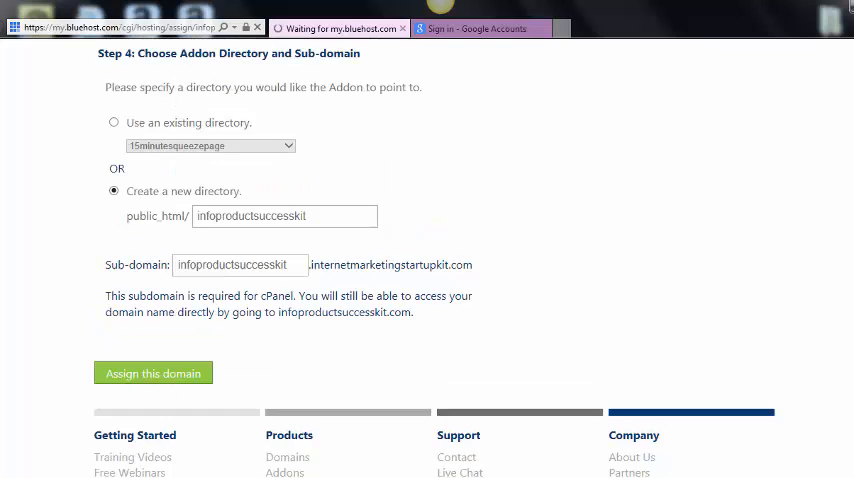
pyautogui.scroll(3)
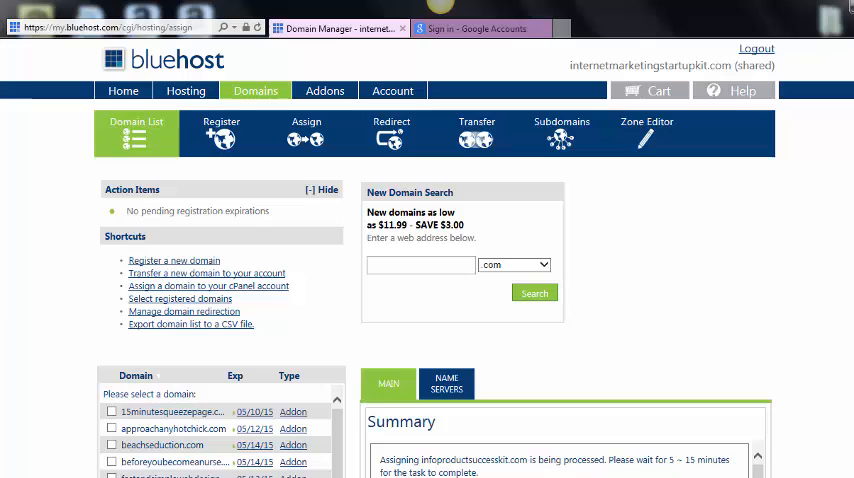
pyautogui.moveTo(266, 236)
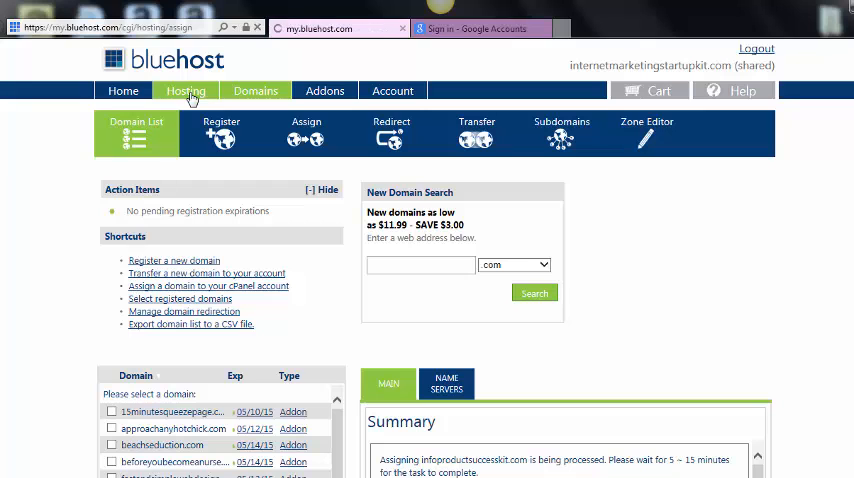
# Go to the Hosting cPanel dashboard and bring its File Management section into view
pyautogui.click(192, 90)
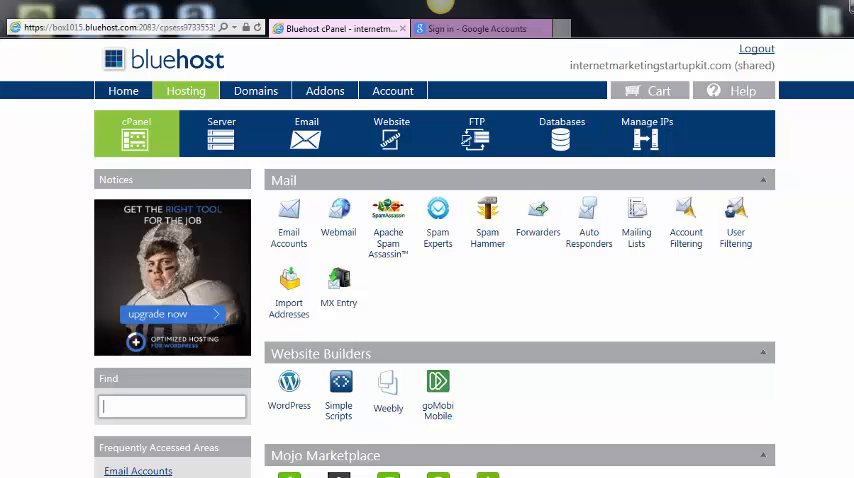
pyautogui.scroll(-3)
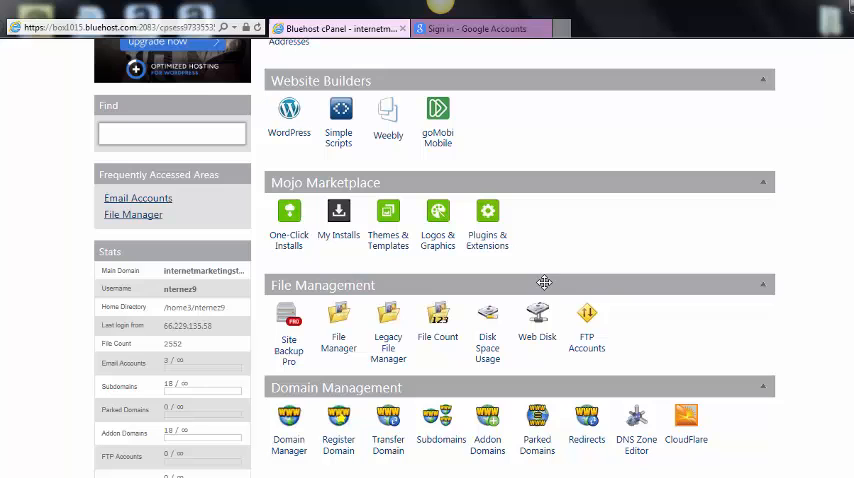
pyautogui.moveTo(338, 324)
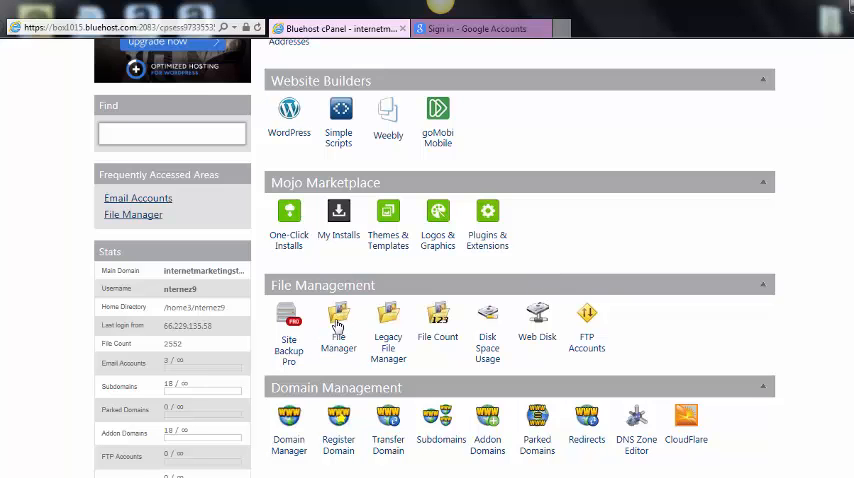
# Launch File Manager on the Home Directory for infoproductsuccesskit.com
pyautogui.click(338, 320)
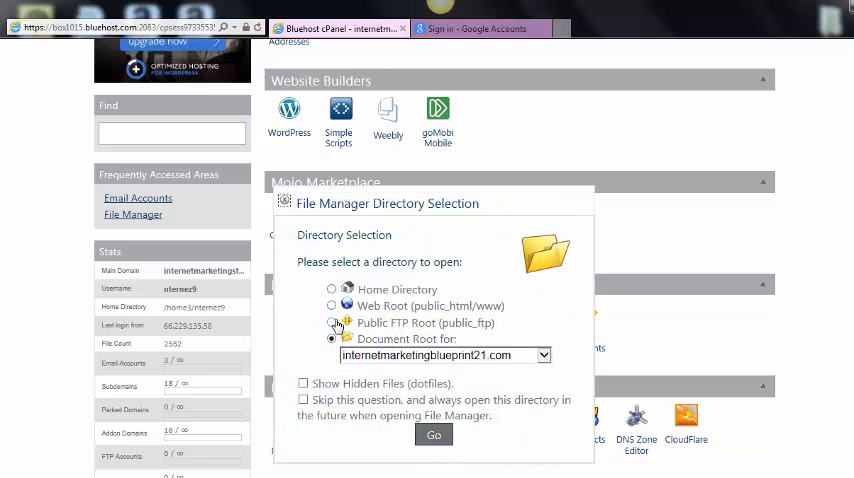
pyautogui.click(544, 356)
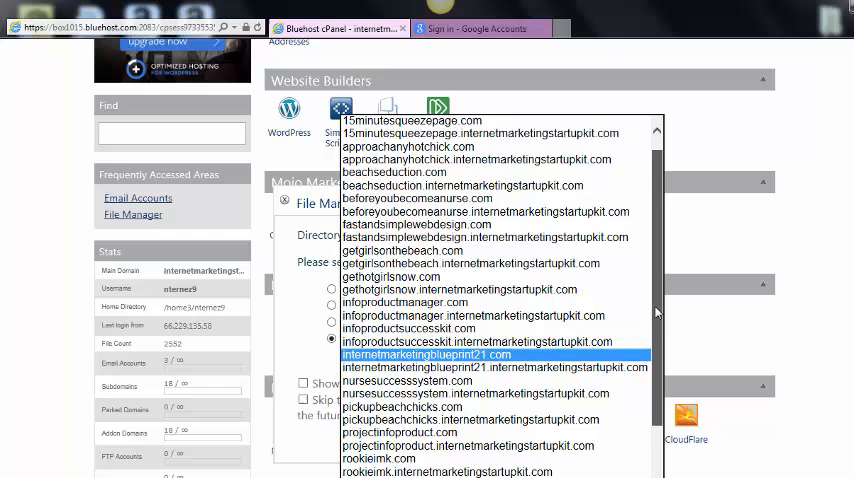
pyautogui.scroll(-3)
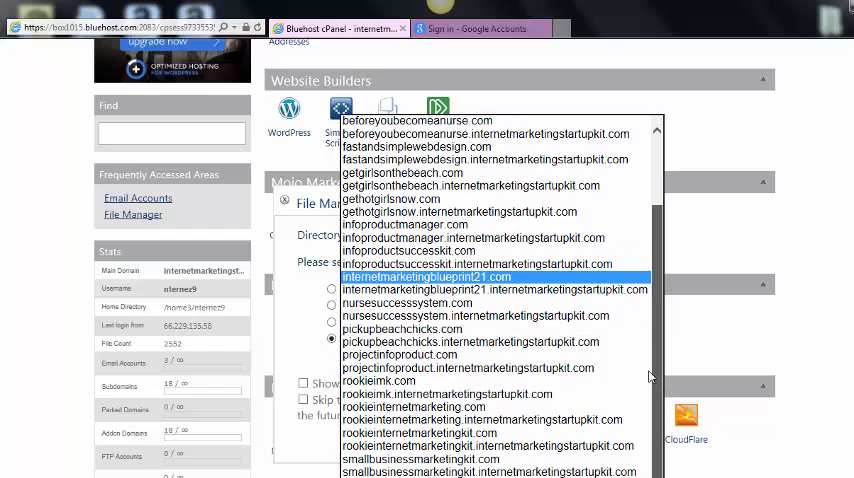
pyautogui.scroll(3)
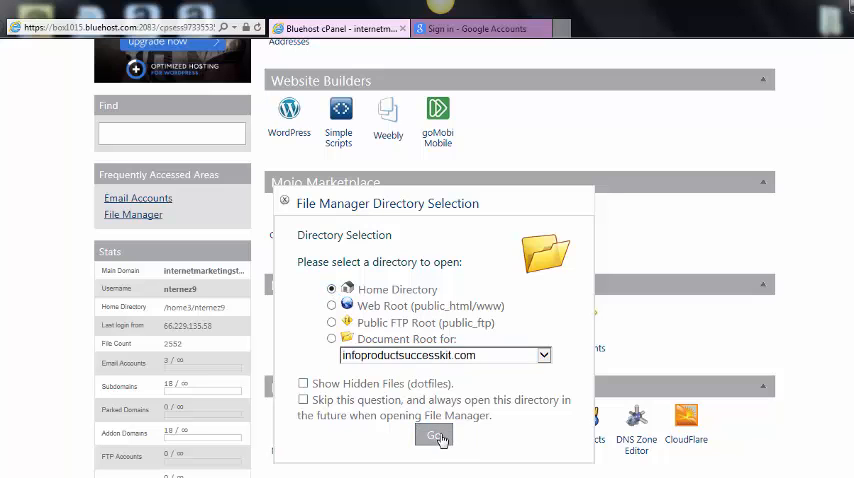
pyautogui.click(432, 436)
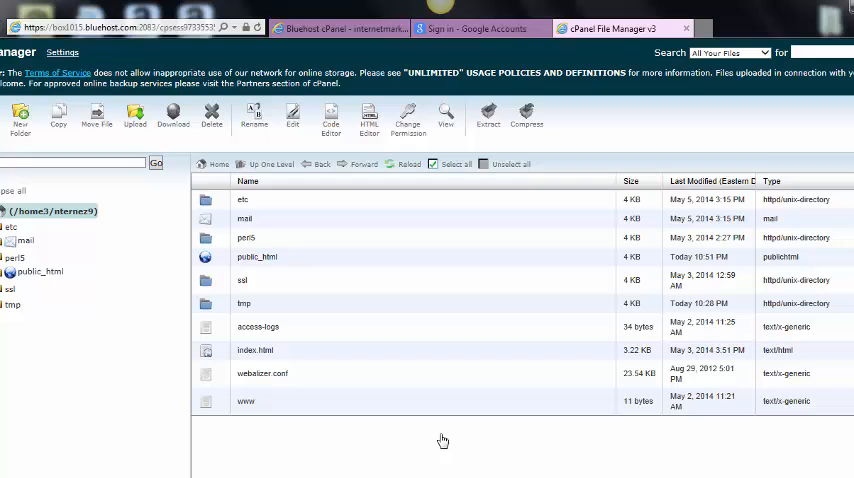
pyautogui.moveTo(36, 276)
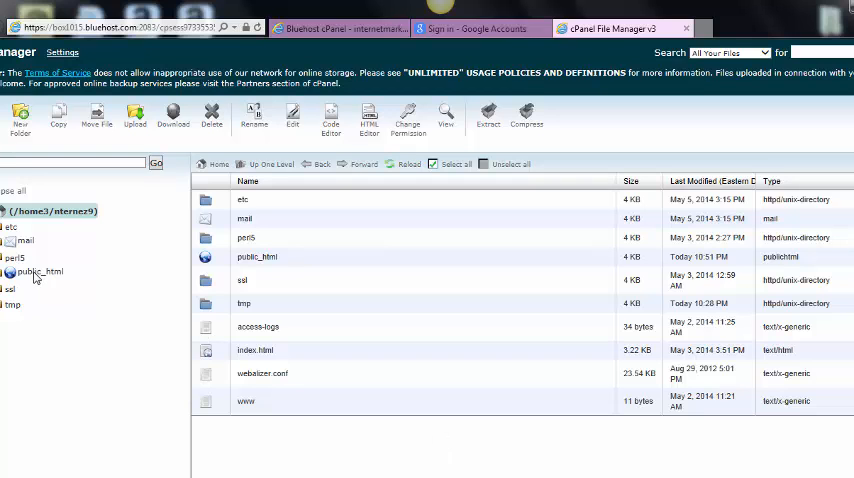
# Expand public_html, select the infoproductsuccesskit folder and start an upload into it
pyautogui.doubleClick(40, 272)
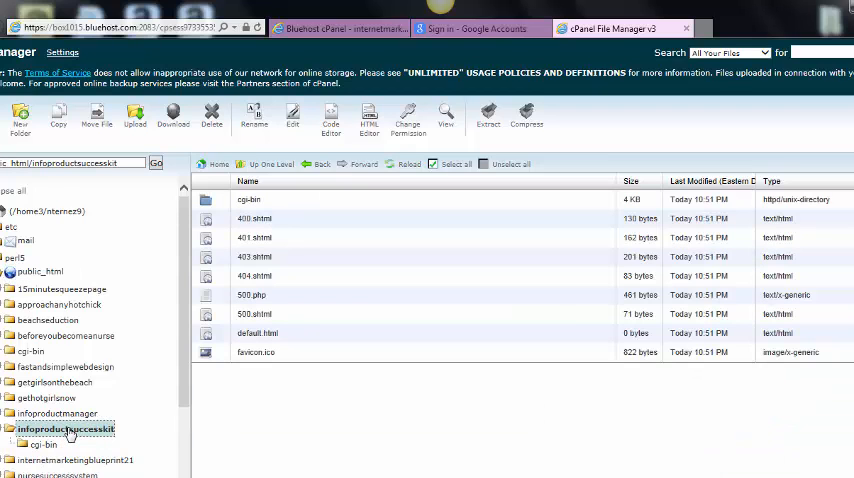
pyautogui.moveTo(570, 204)
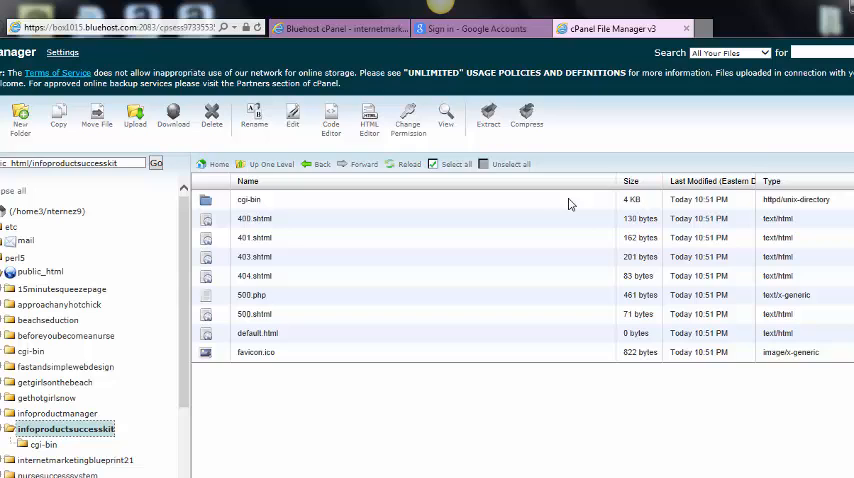
pyautogui.moveTo(628, 136)
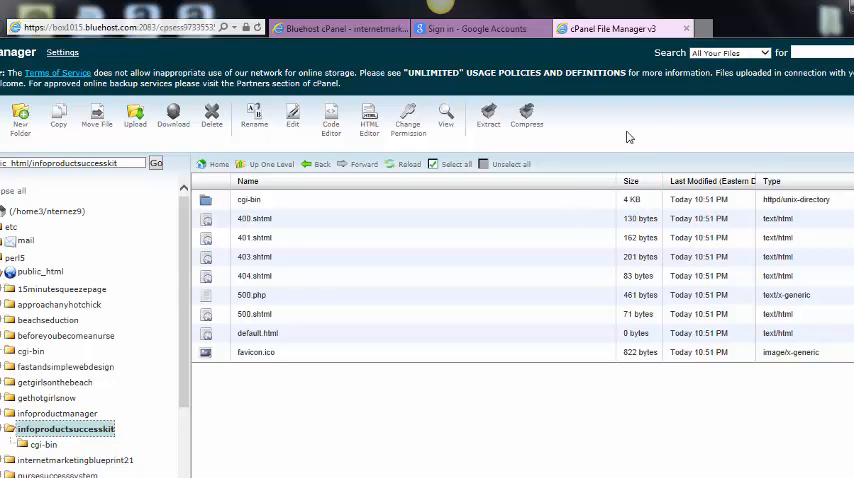
pyautogui.click(134, 116)
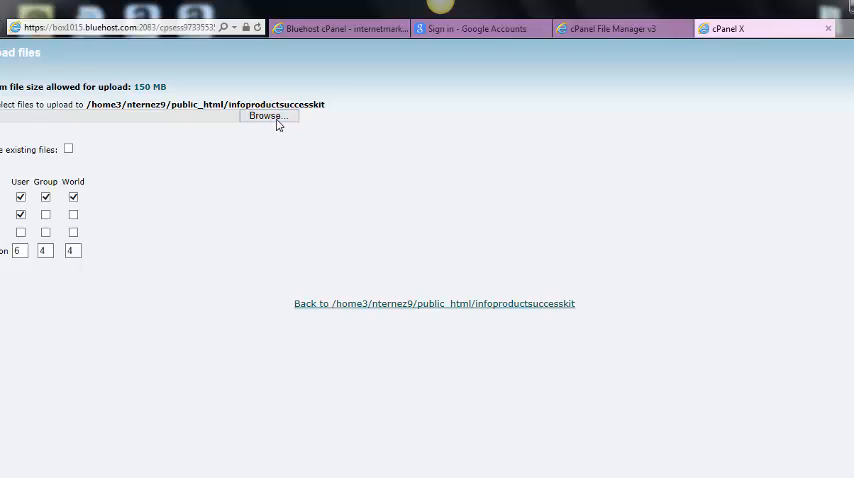
# Browse the Desktop and upload the optin page file into the infoproductsuccesskit folder
pyautogui.click(268, 116)
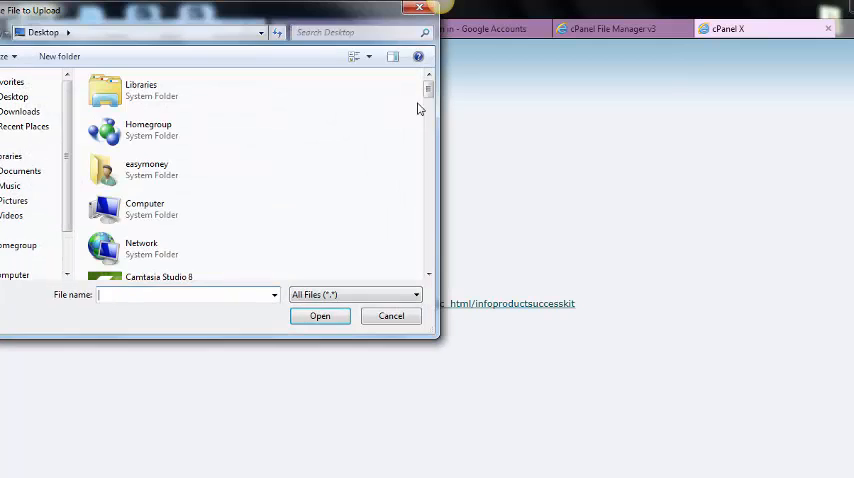
pyautogui.scroll(-3)
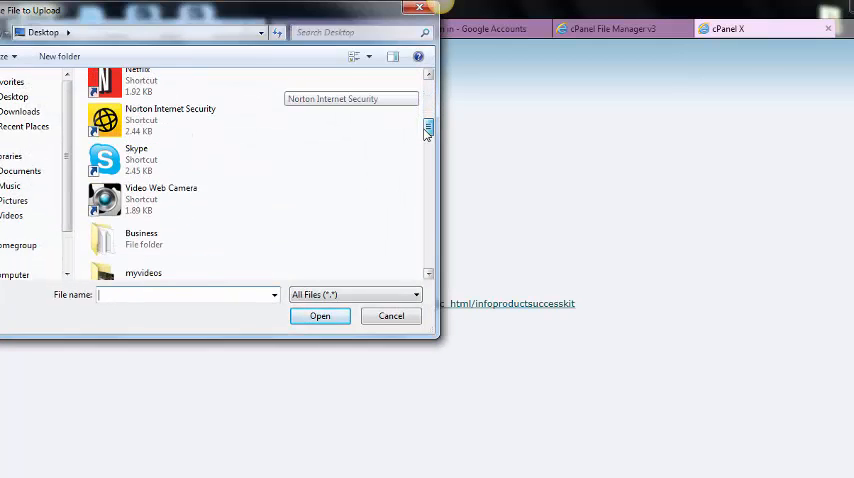
pyautogui.scroll(-3)
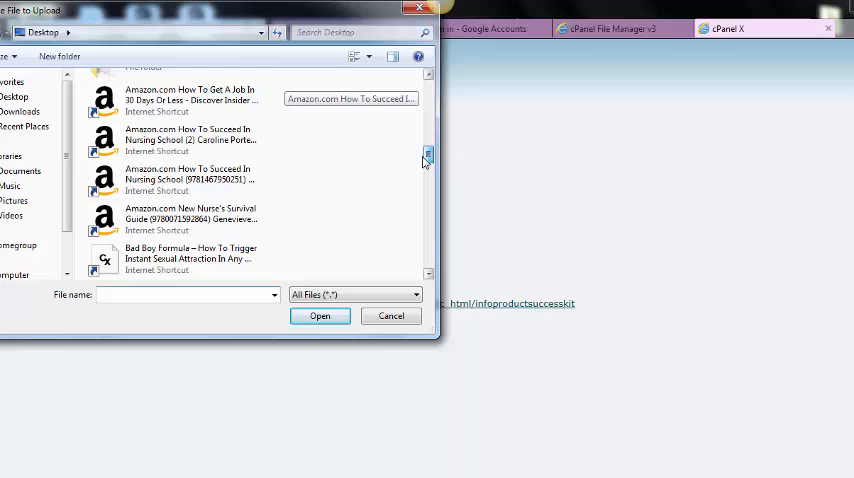
pyautogui.scroll(-3)
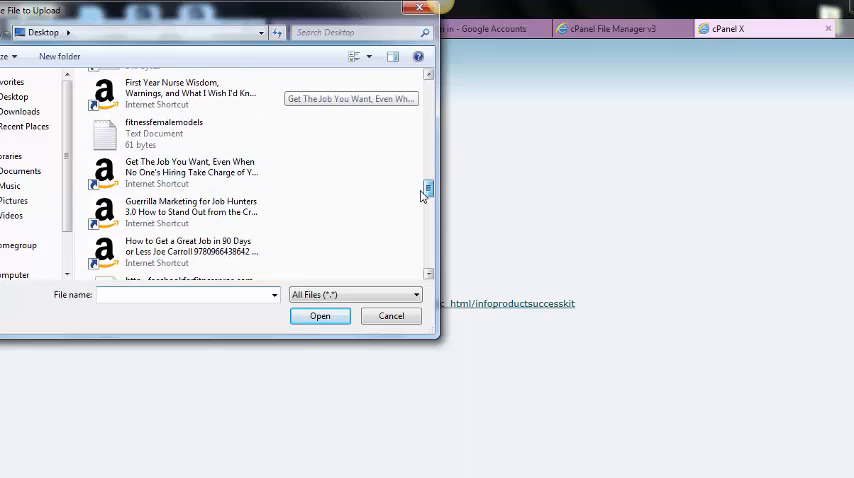
pyautogui.scroll(-3)
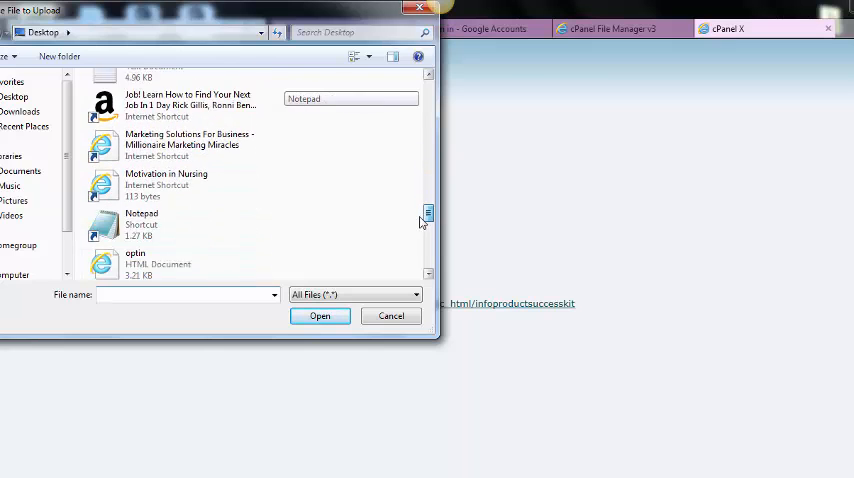
pyautogui.click(164, 202)
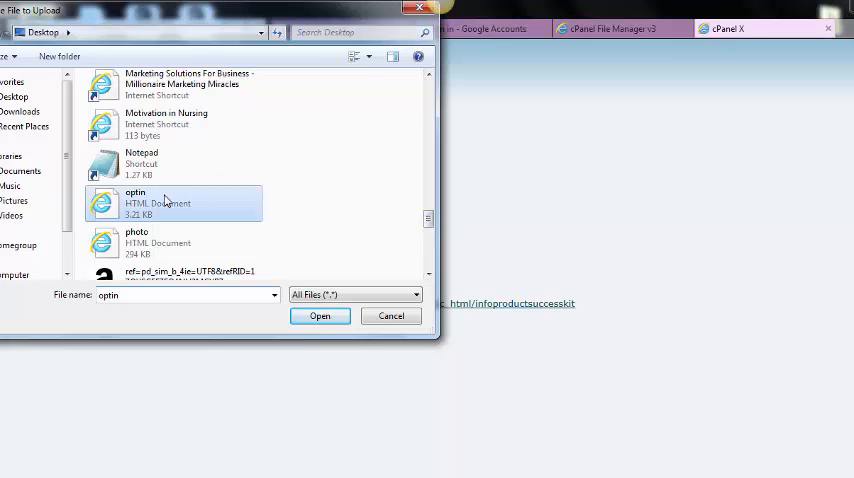
pyautogui.click(320, 316)
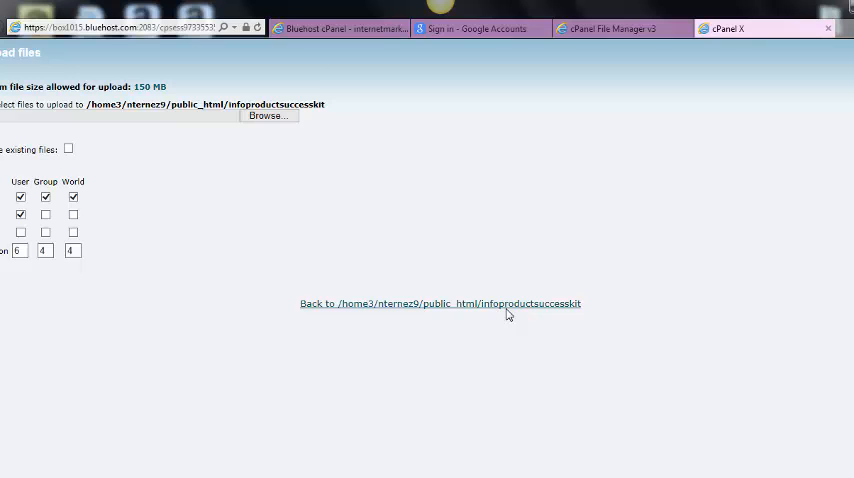
pyautogui.moveTo(512, 312)
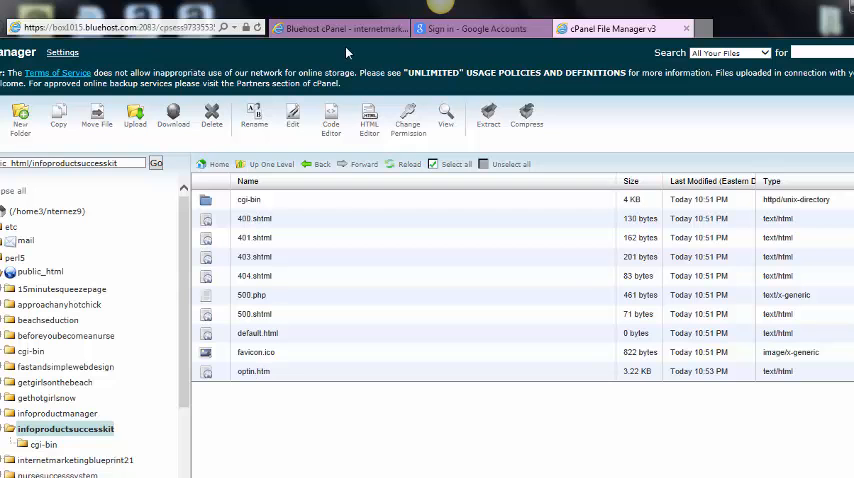
# In a new tab visit infoproductsuccesskit.com, then append /optin.html, which returns a 404 page
pyautogui.click(340, 28)
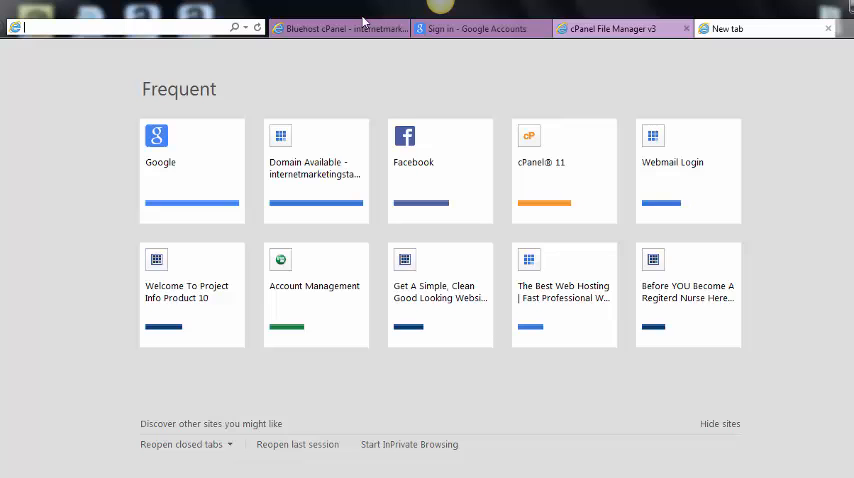
pyautogui.click(616, 28)
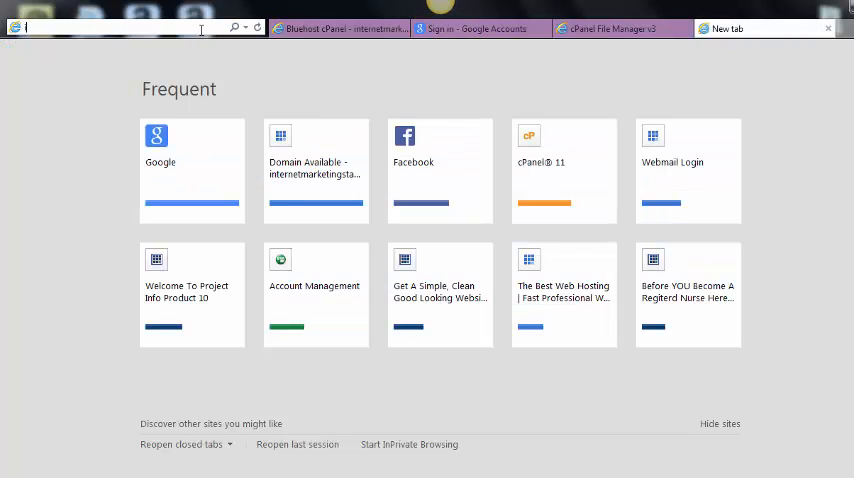
pyautogui.write('infoproductsuccesskit.com')
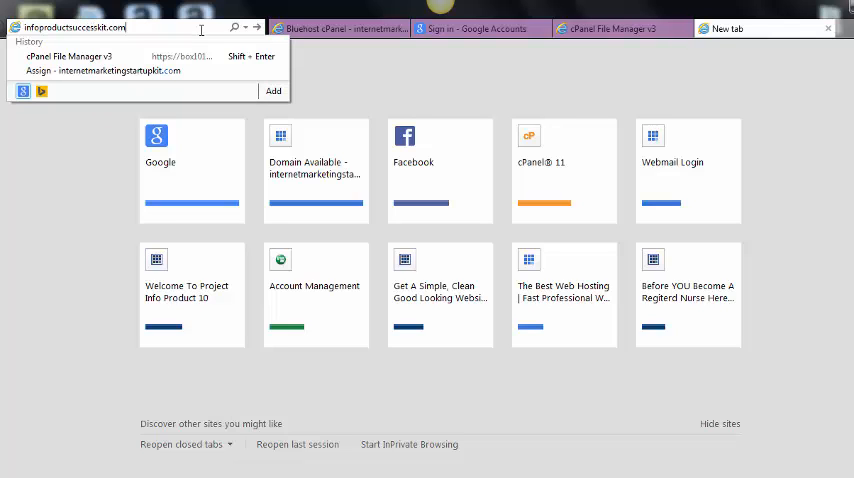
pyautogui.press('Return')
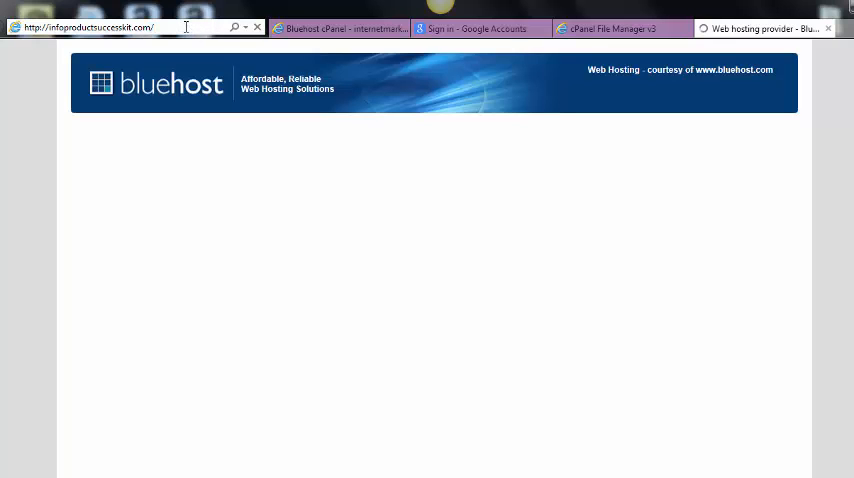
pyautogui.write('optin.html')
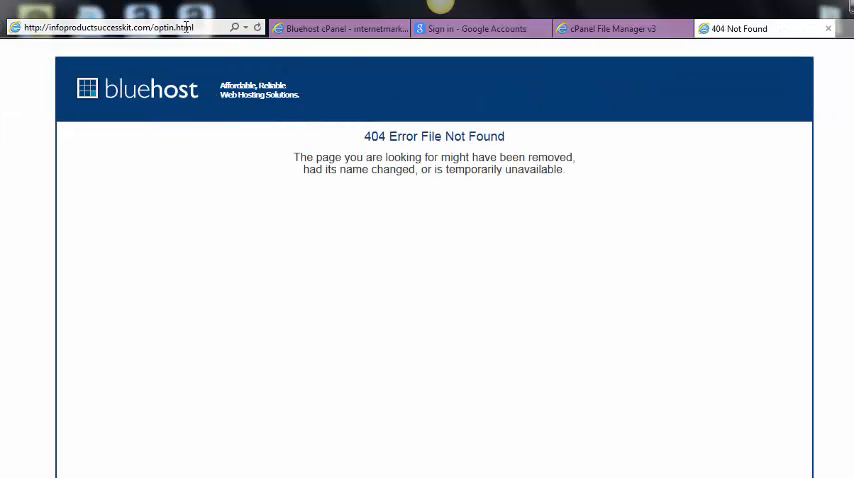
# Confirm the file is named optin.htm in File Manager, then load the corrected optin.htm address
pyautogui.click(620, 28)
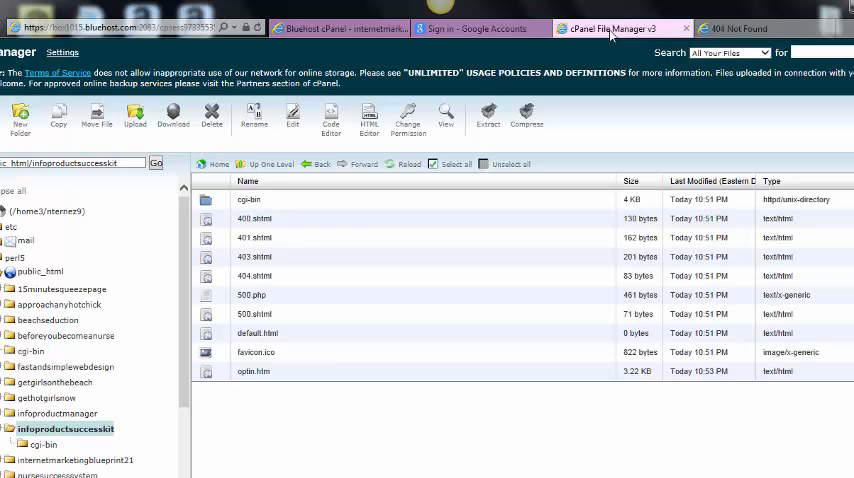
pyautogui.moveTo(256, 372)
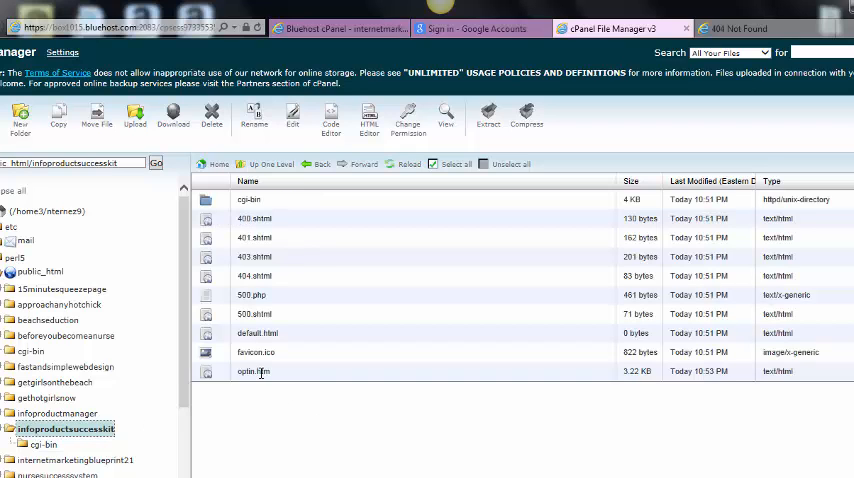
pyautogui.click(252, 372)
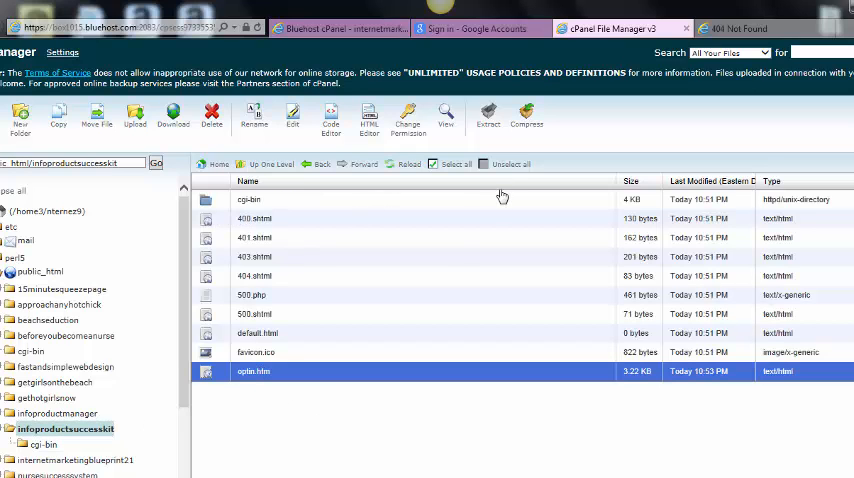
pyautogui.click(756, 28)
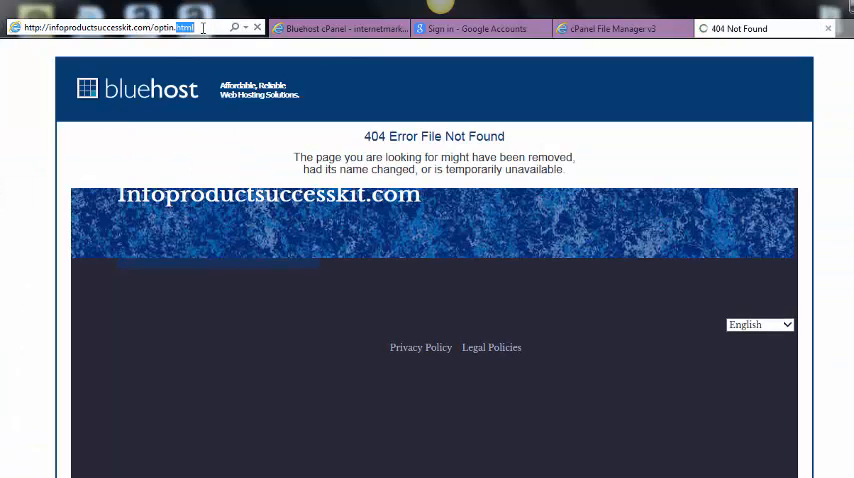
pyautogui.press('Return')
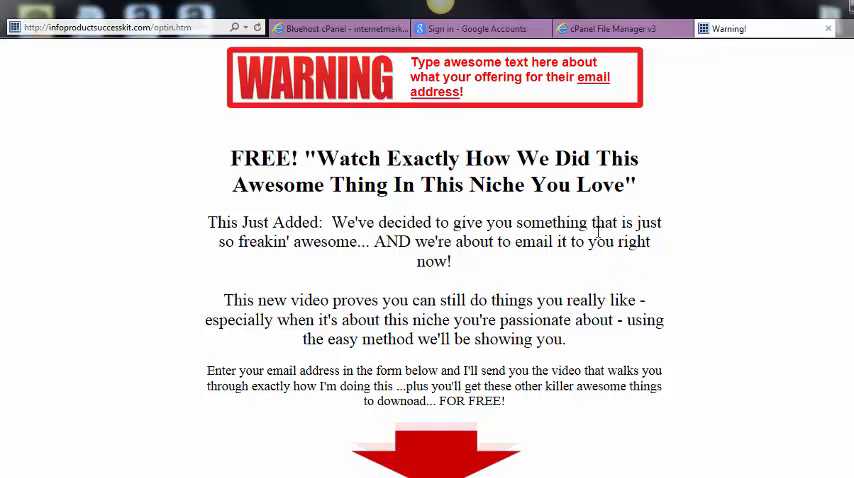
# Scroll through the live opt-in page with its warning headline and free video offer
pyautogui.scroll(-3)
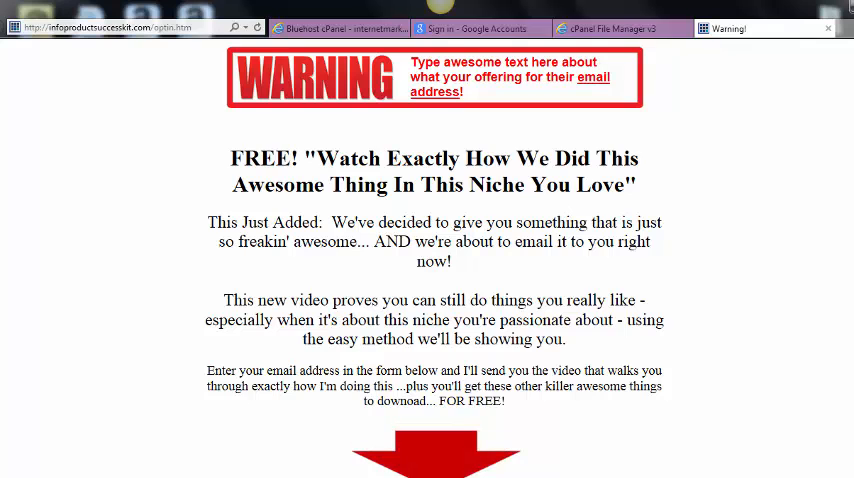
pyautogui.scroll(-3)
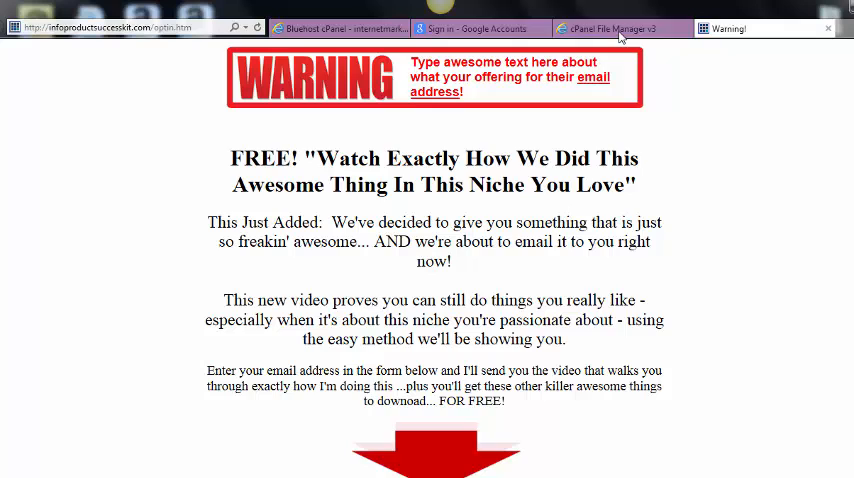
# Open optin.htm from File Manager in the HTML Editor for visual editing
pyautogui.click(610, 28)
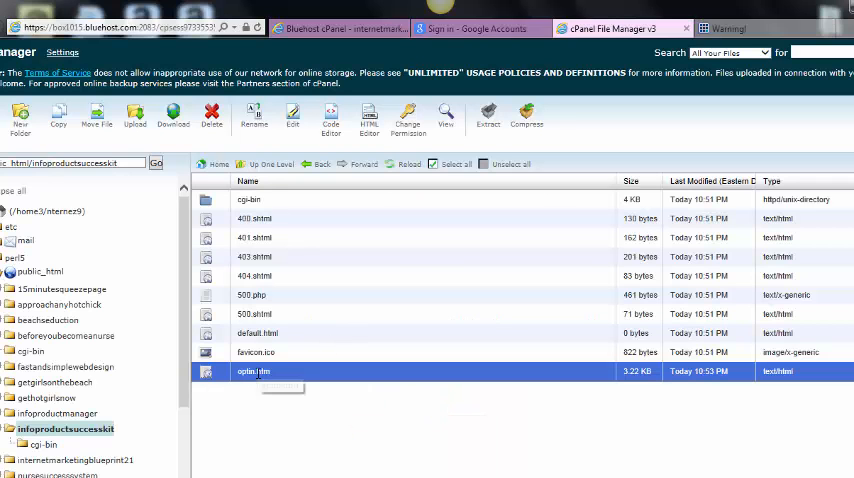
pyautogui.rightClick(252, 372)
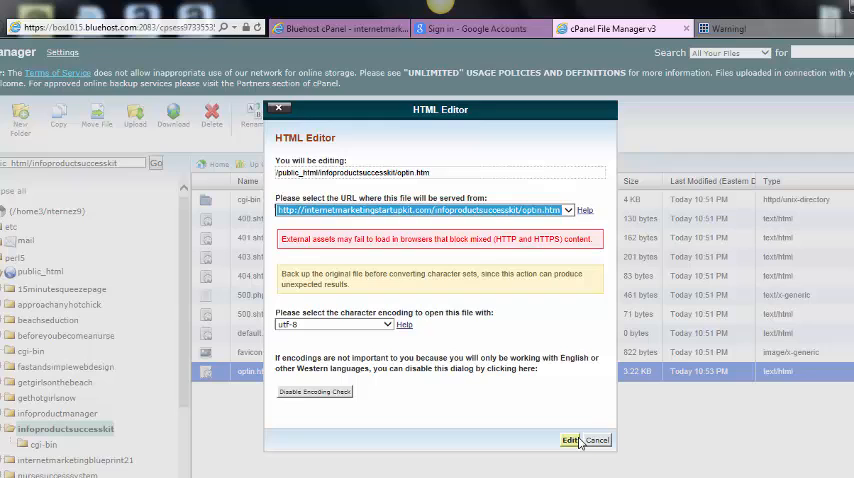
pyautogui.click(568, 440)
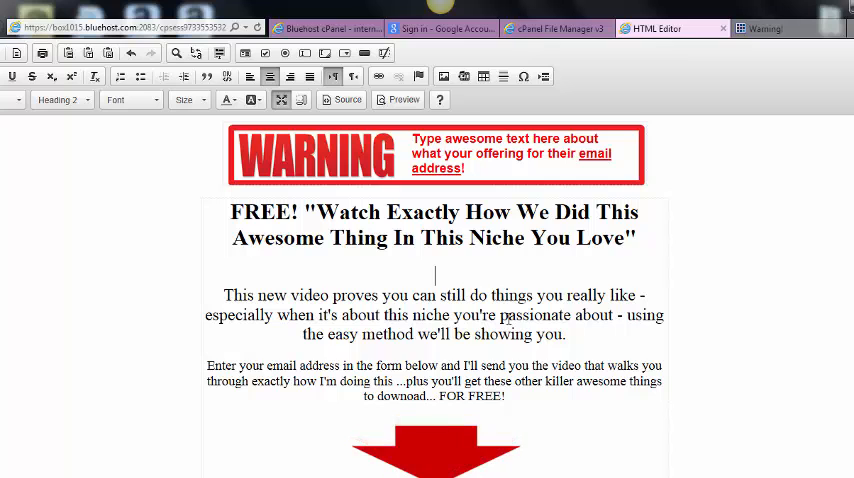
# Add the line "Here is how I Just Put up a squeeze page in 30 seconds" below the headline in optin.htm
pyautogui.write('Here is')
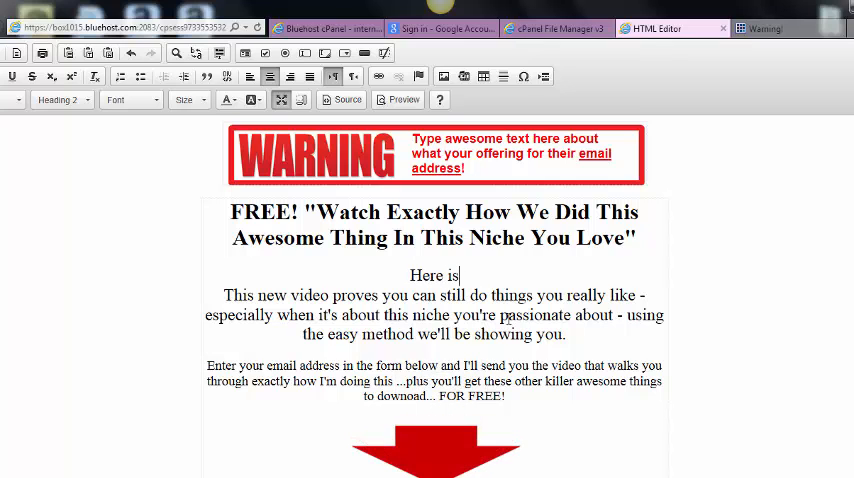
pyautogui.write('how Ij')
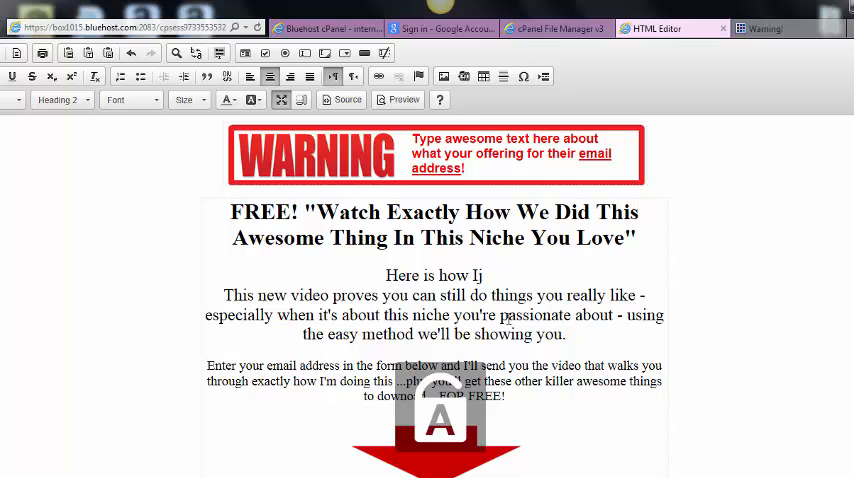
pyautogui.write('ust')
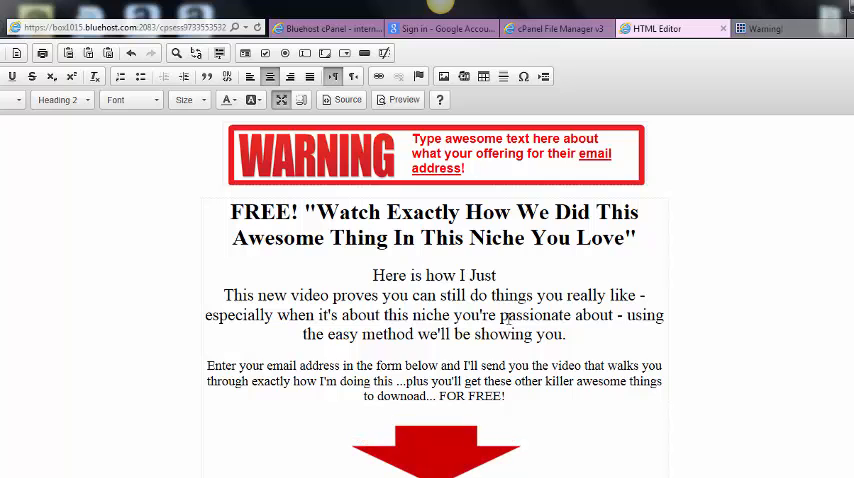
pyautogui.write('Put up')
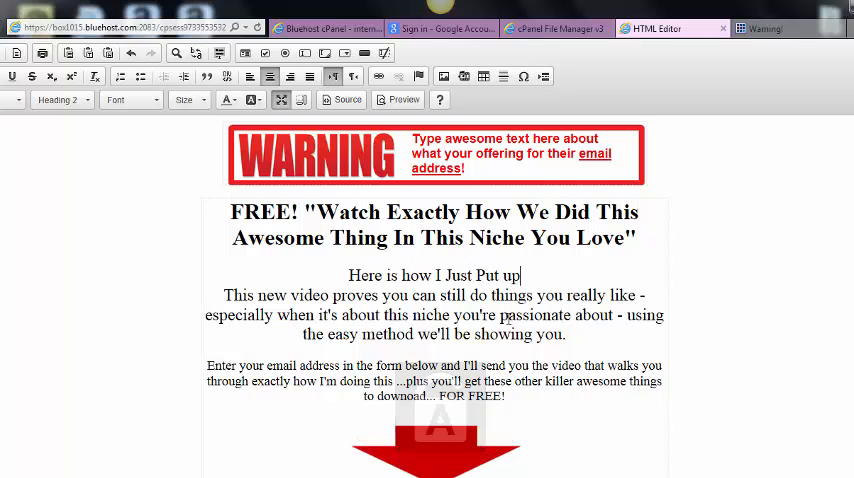
pyautogui.write('a squee')
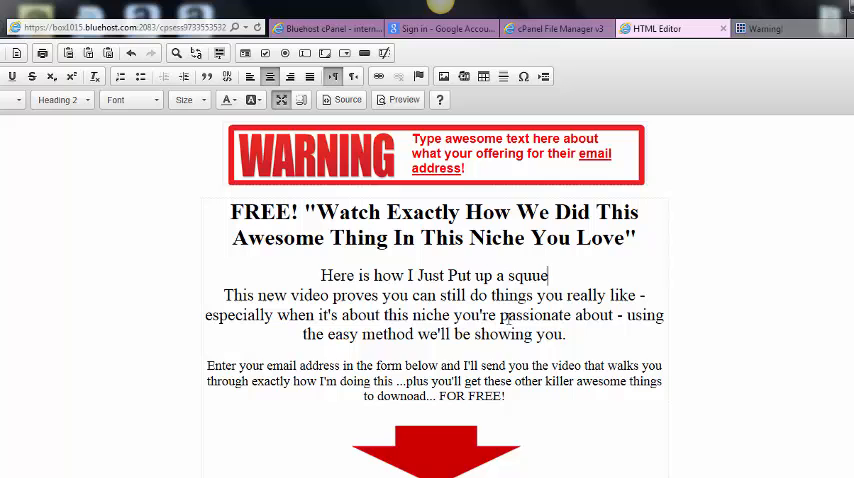
pyautogui.write('ze page')
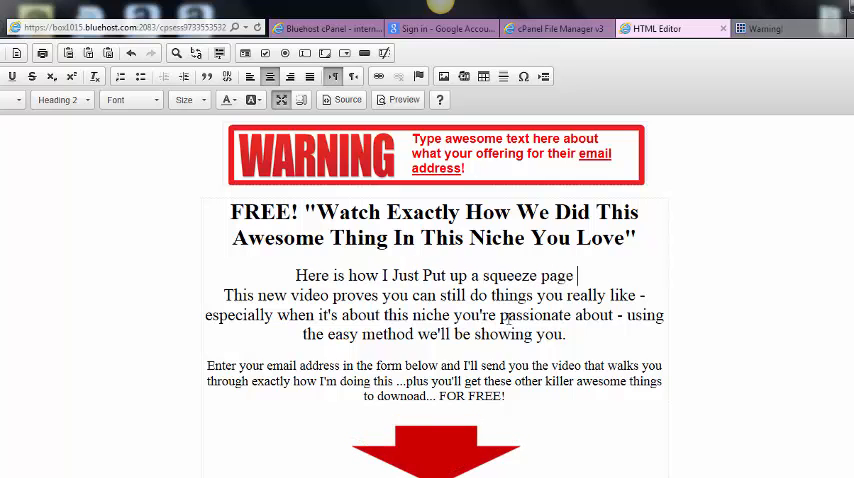
pyautogui.write('n 30 s')
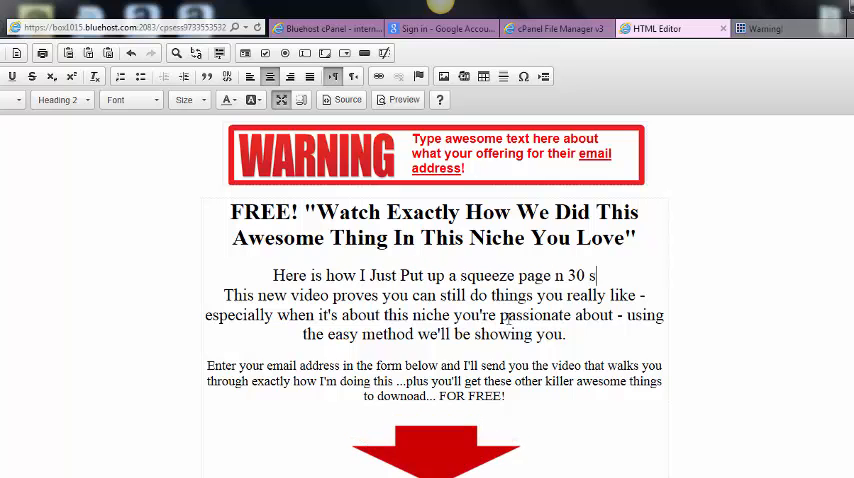
pyautogui.write('econds')
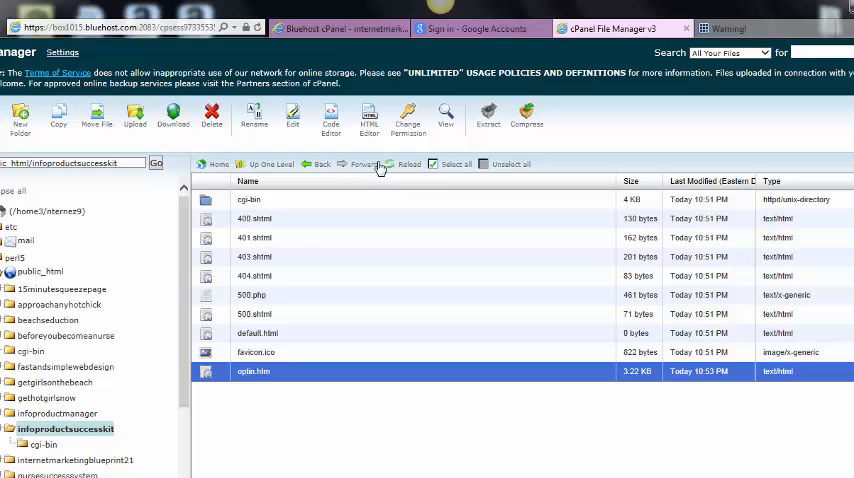
pyautogui.moveTo(408, 184)
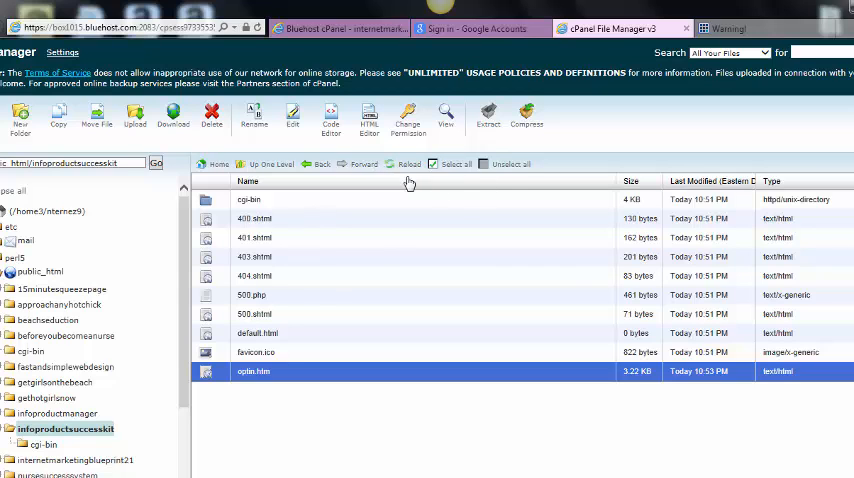
pyautogui.click(408, 164)
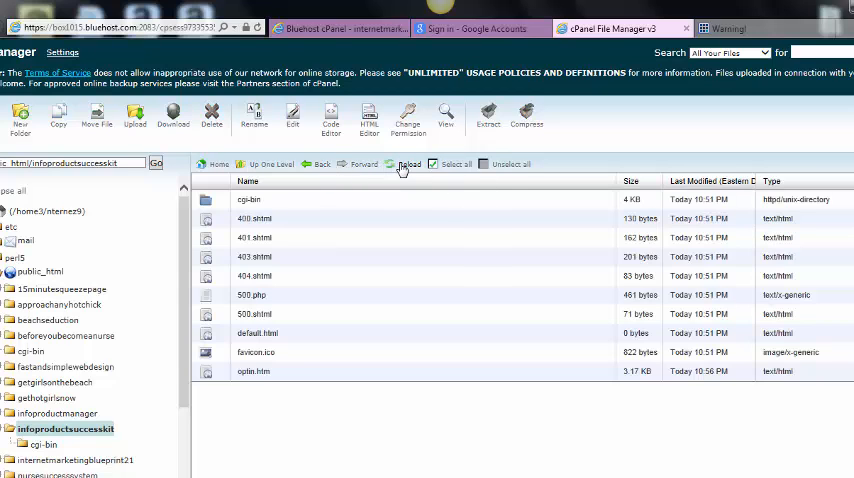
pyautogui.click(340, 28)
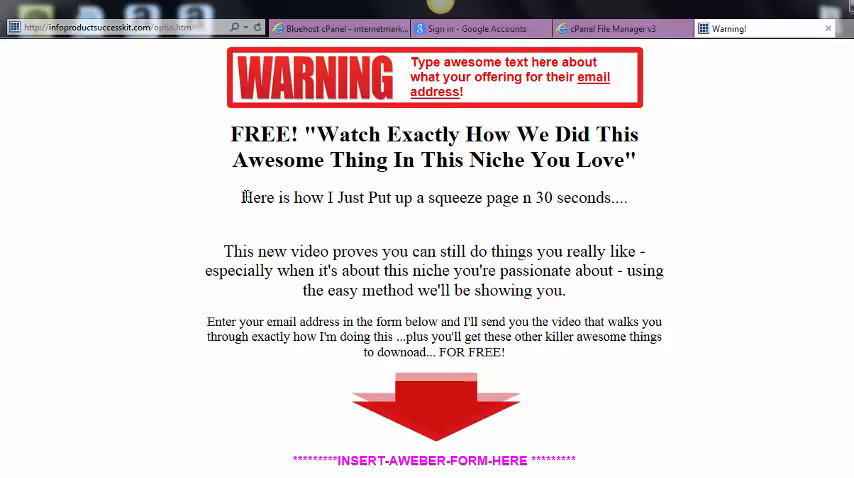
pyautogui.tripleClick(434, 196)
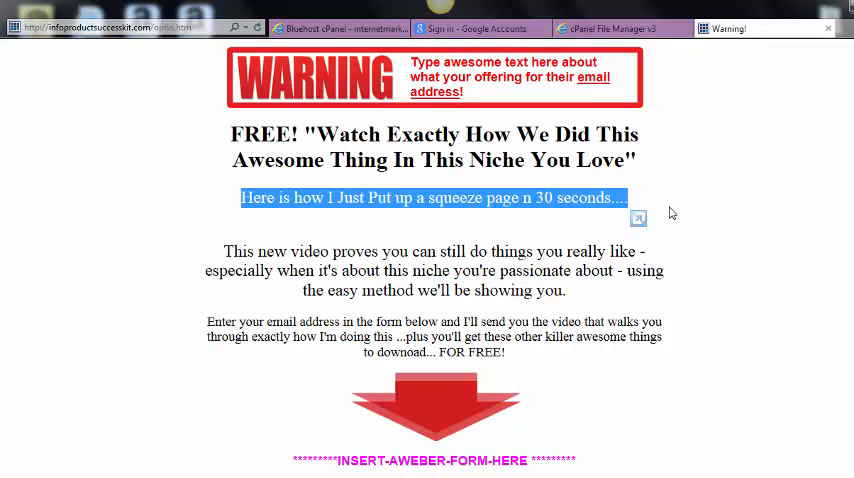
pyautogui.click(620, 28)
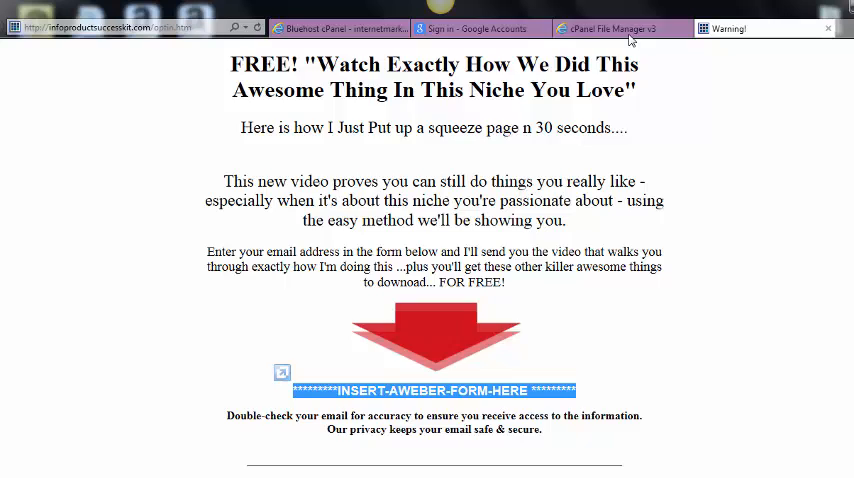
pyautogui.click(600, 28)
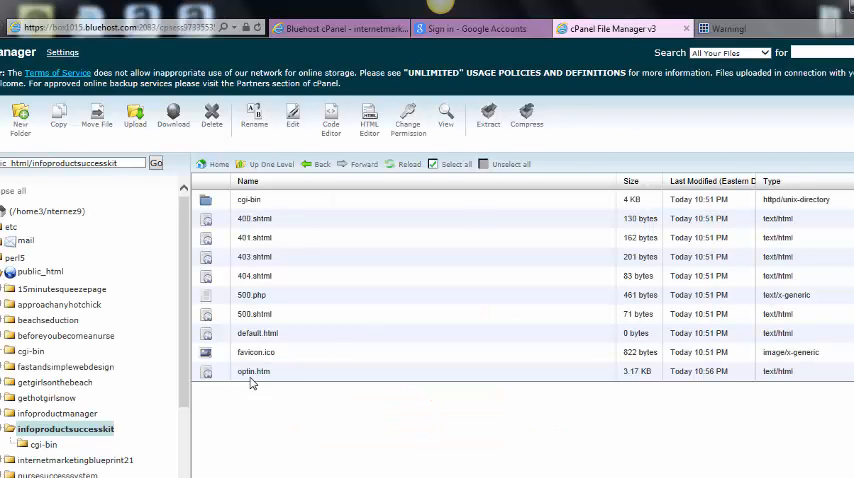
pyautogui.rightClick(252, 372)
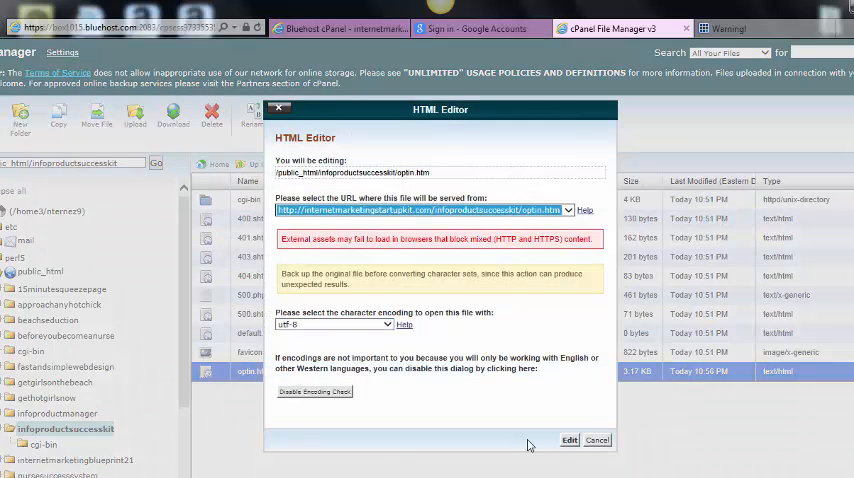
pyautogui.click(568, 440)
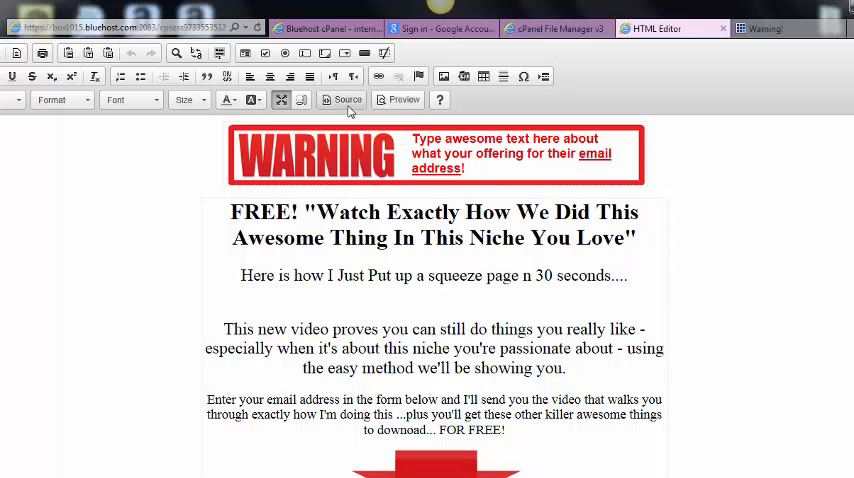
pyautogui.click(340, 100)
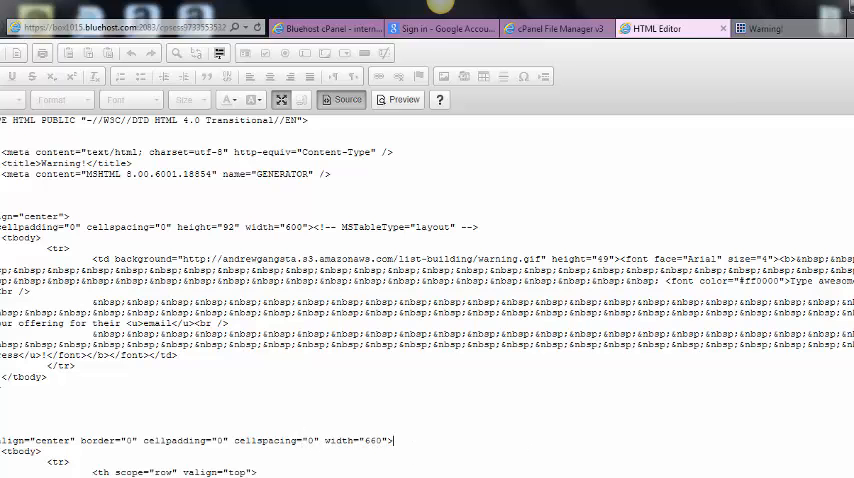
pyautogui.scroll(-3)
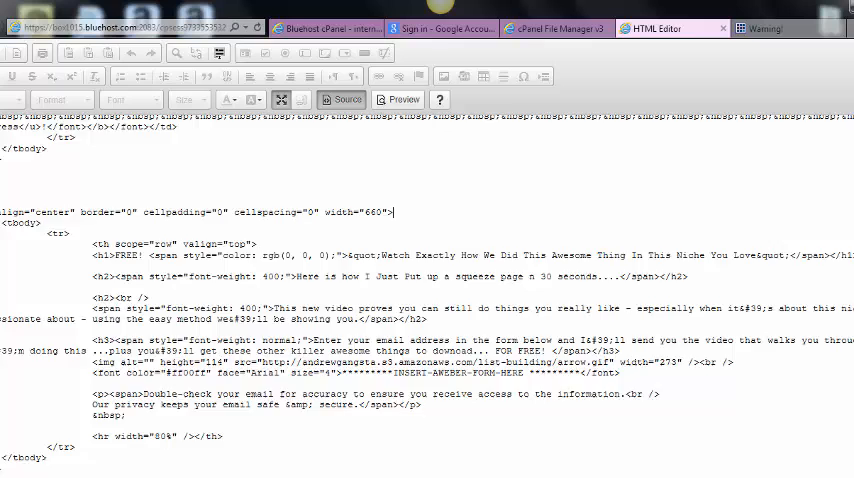
pyautogui.scroll(-3)
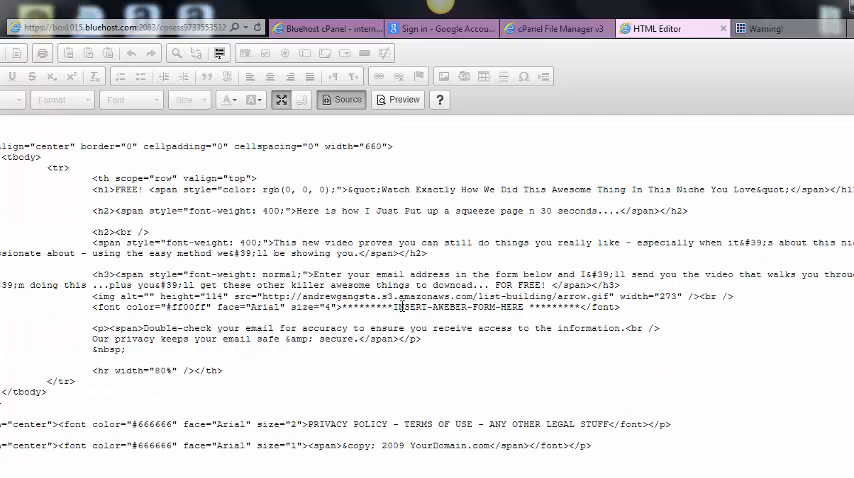
pyautogui.doubleClick(462, 308)
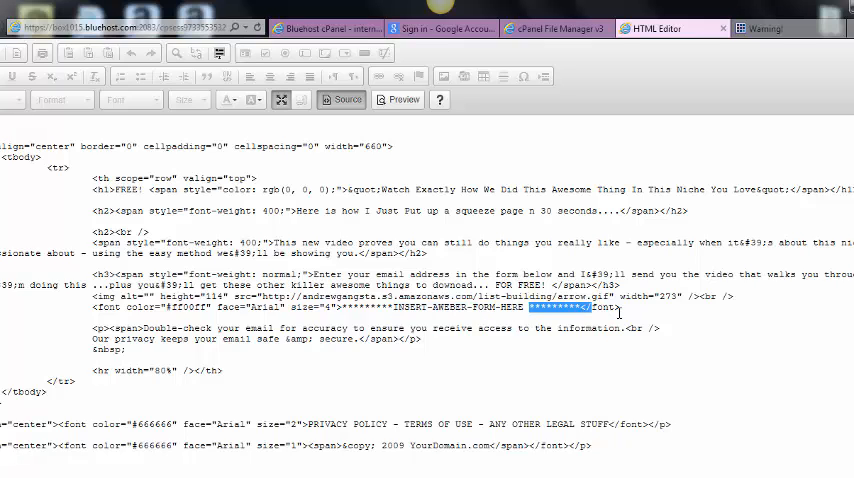
pyautogui.click(618, 308)
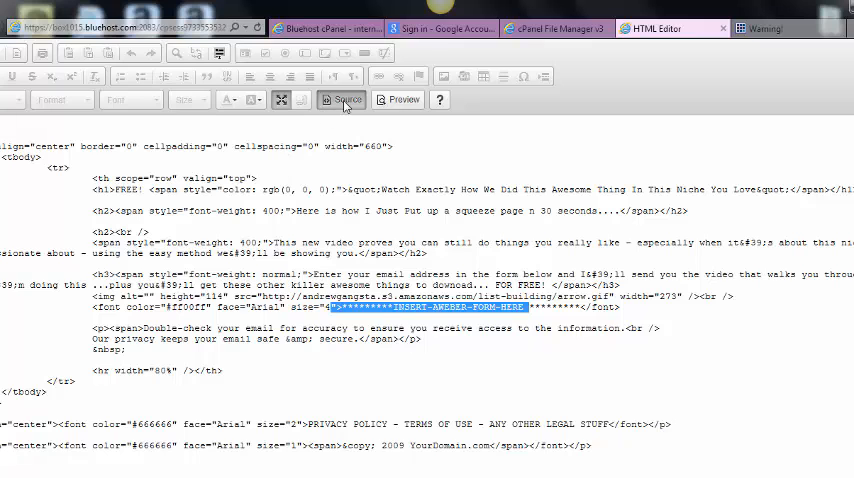
pyautogui.click(340, 100)
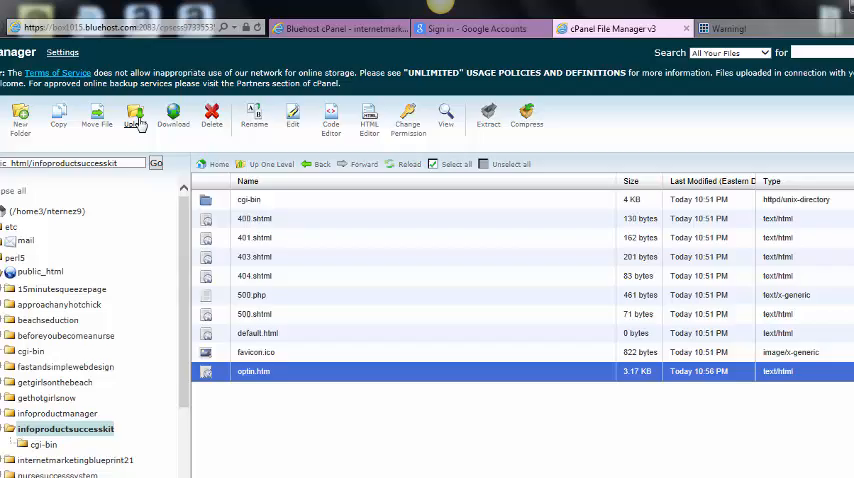
# Upload thankyou.html from the Desktop into the infoproductsuccesskit folder
pyautogui.click(134, 116)
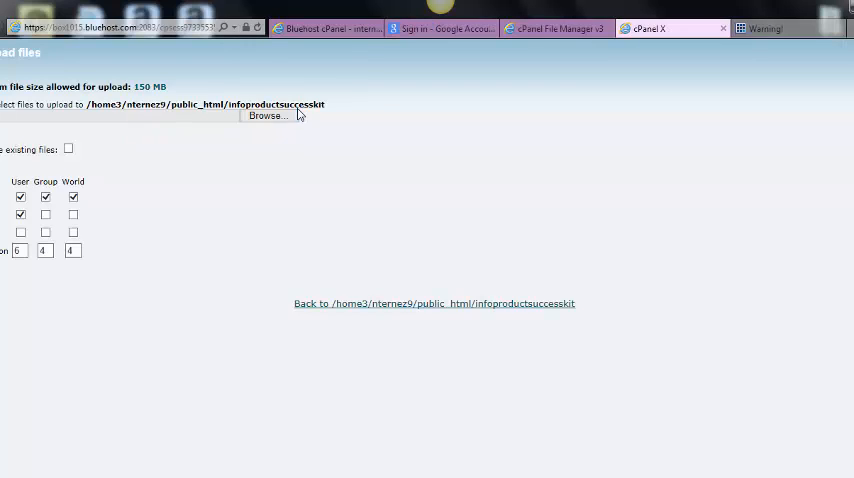
pyautogui.click(268, 116)
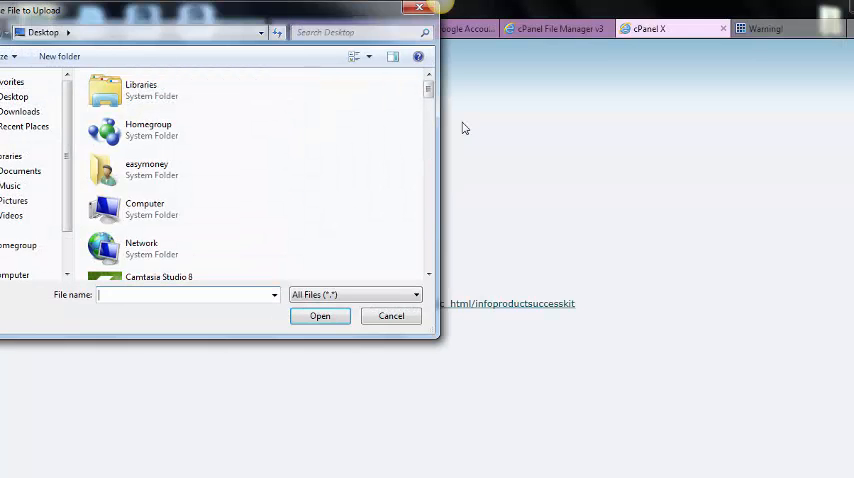
pyautogui.scroll(-3)
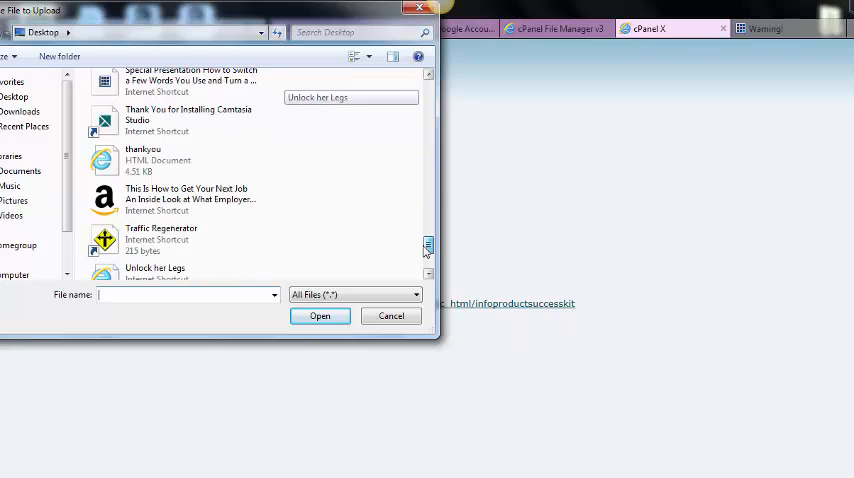
pyautogui.scroll(-3)
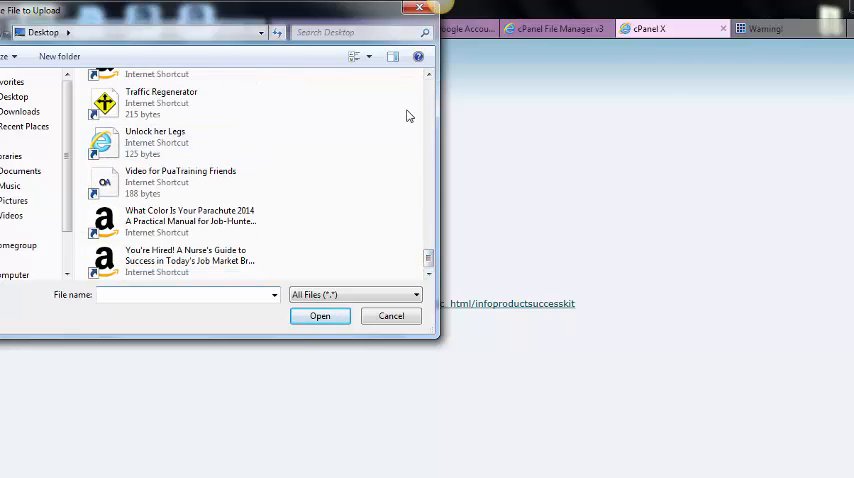
pyautogui.scroll(3)
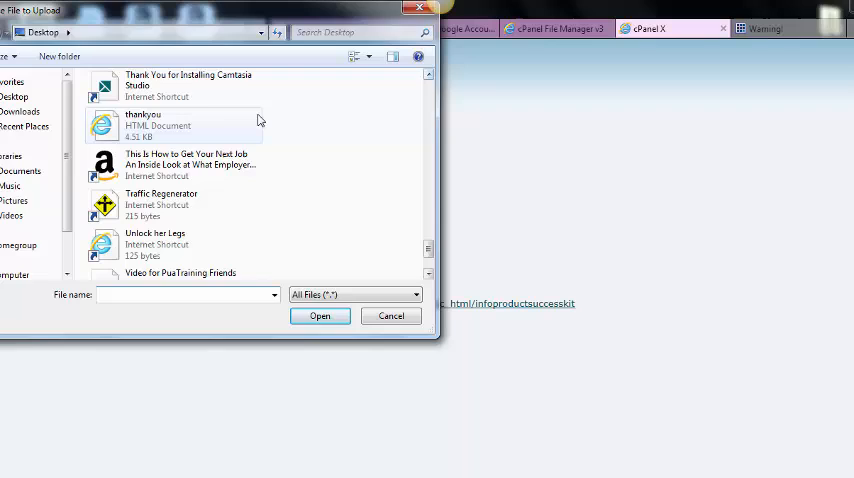
pyautogui.click(390, 316)
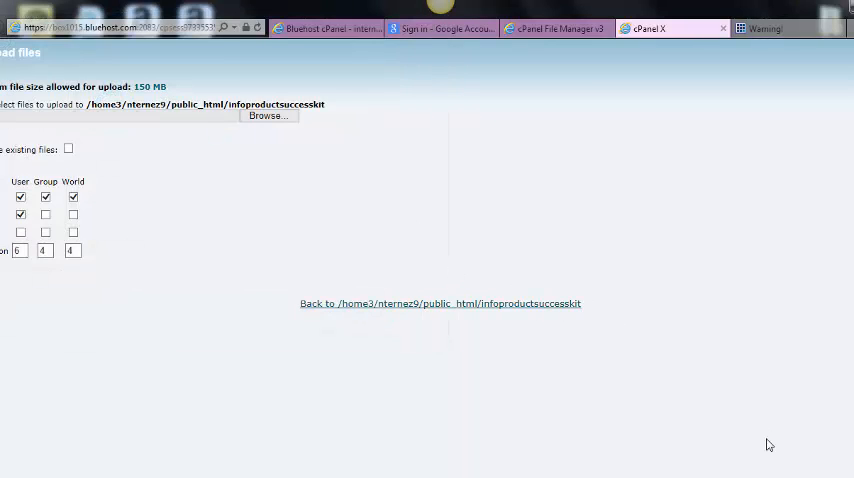
pyautogui.moveTo(698, 448)
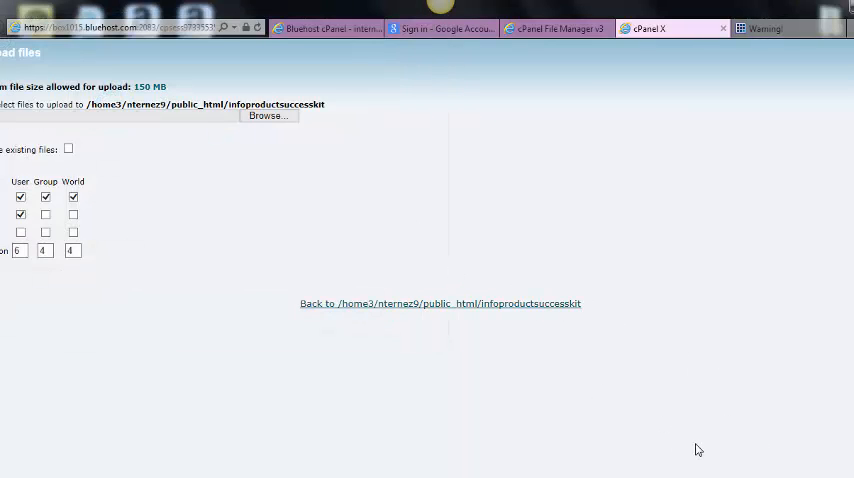
pyautogui.moveTo(504, 316)
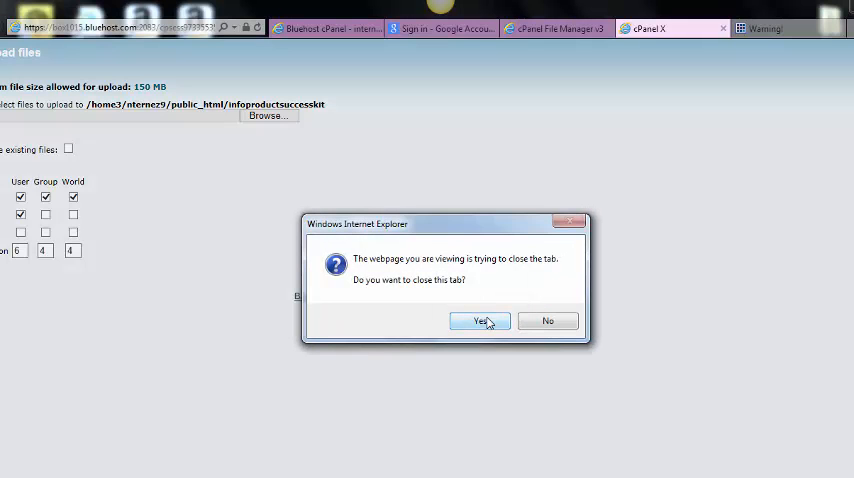
pyautogui.click(480, 320)
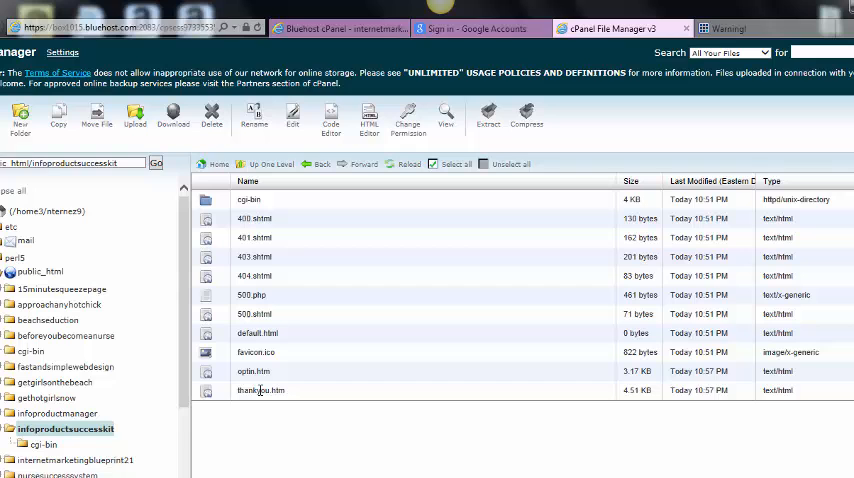
# Load thankyou.html live on the domain, review the download page, and return to File Manager
pyautogui.click(260, 390)
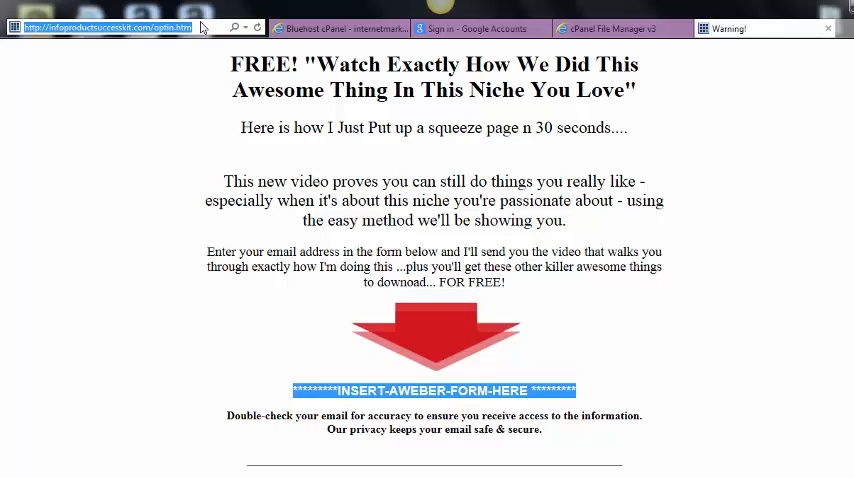
pyautogui.click(116, 28)
pyautogui.write('thankyou')
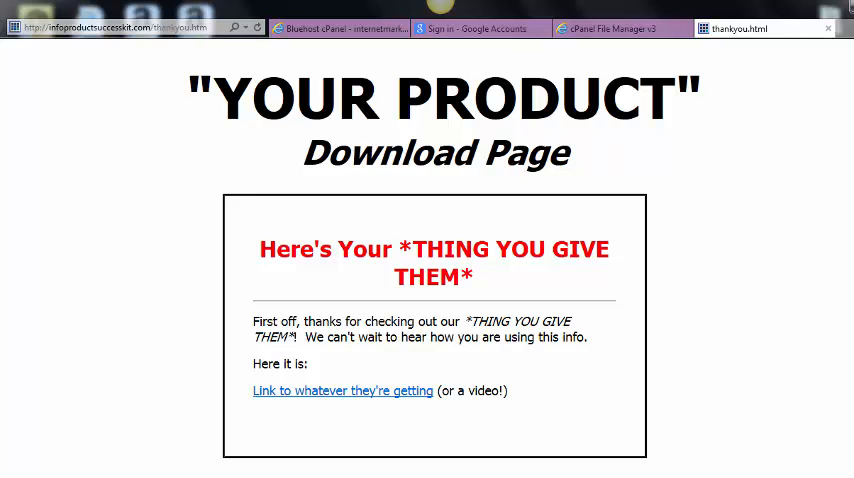
pyautogui.scroll(-3)
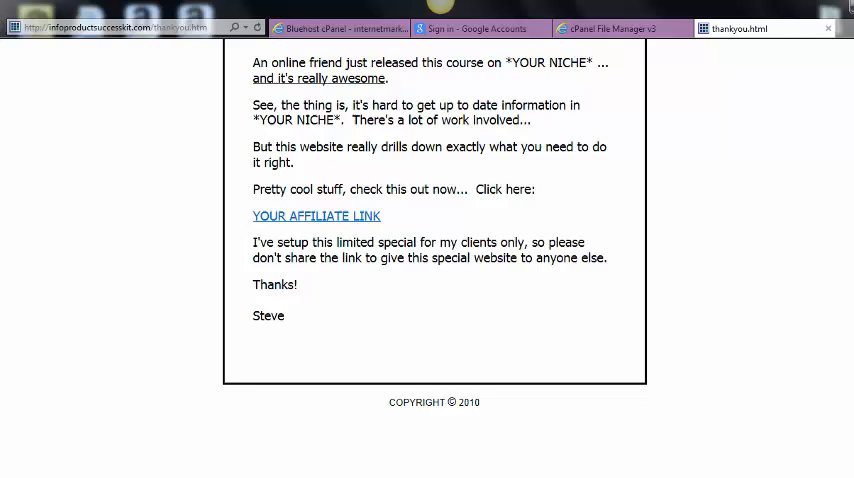
pyautogui.scroll(3)
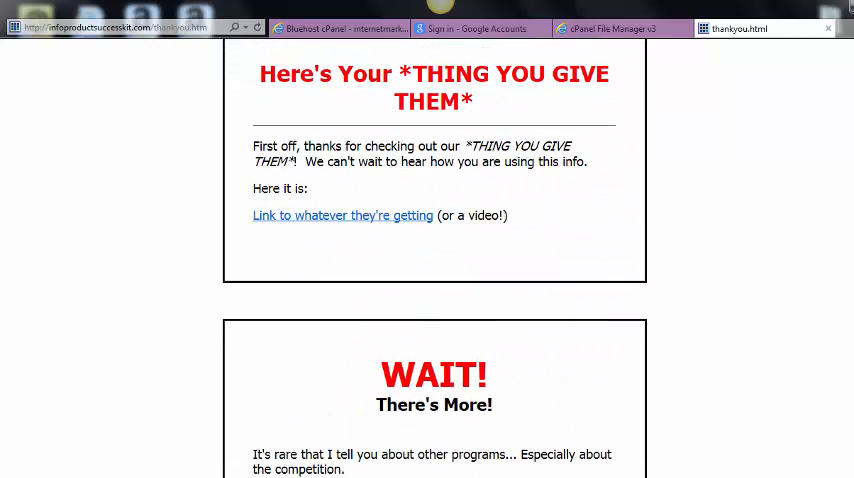
pyautogui.scroll(3)
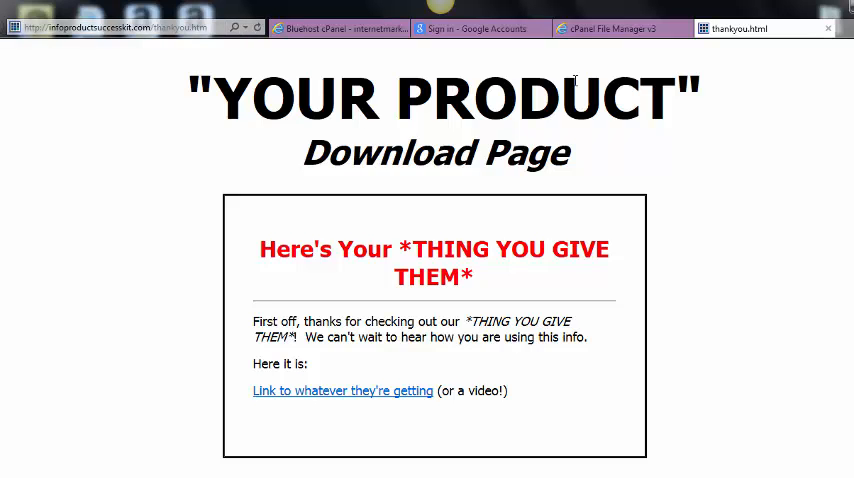
pyautogui.click(610, 28)
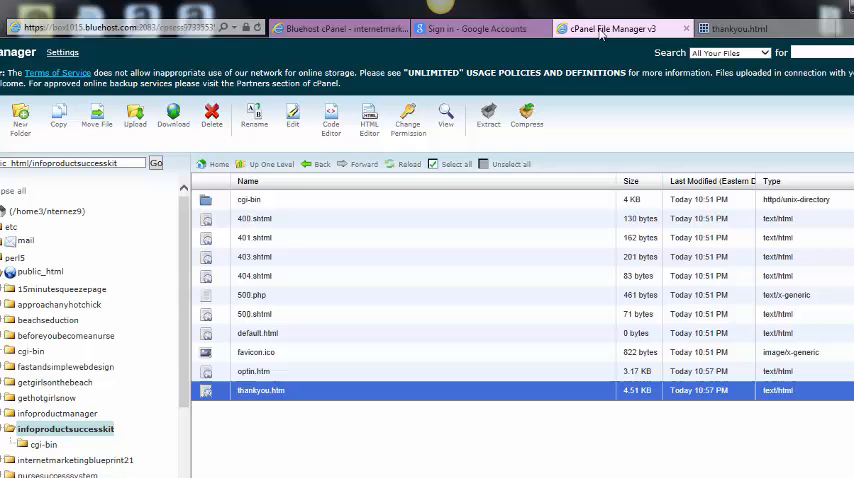